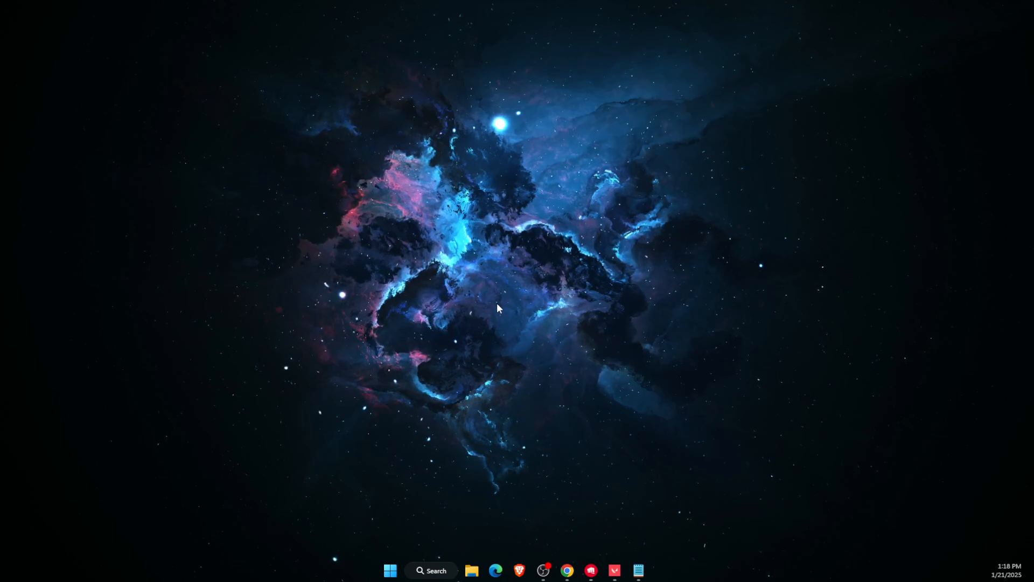
mouse_move(508, 295)
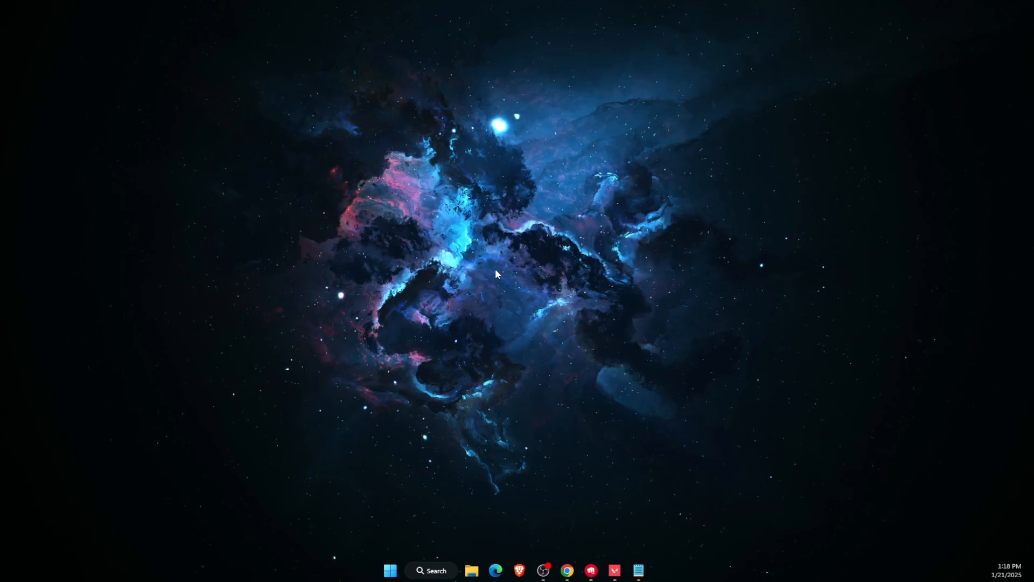
Search Windows for 'valorANT' and open the VALORANT result's file location
left_click(431, 570)
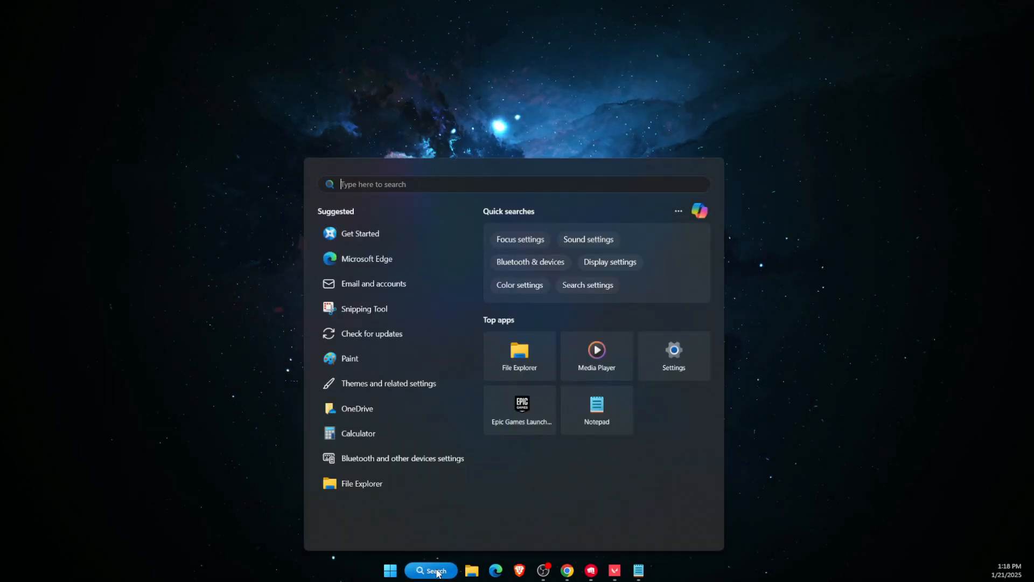
type("valorANT")
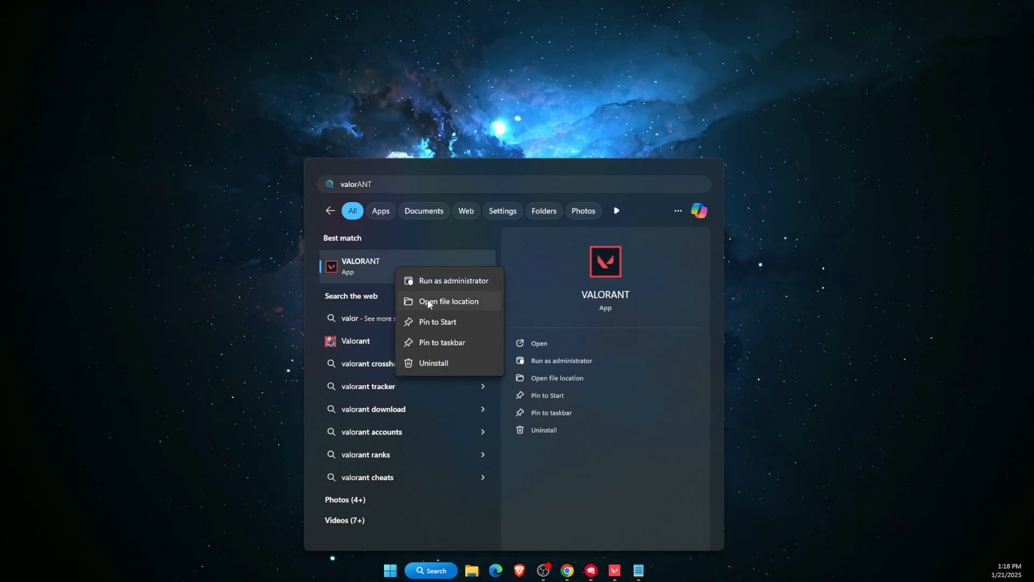
left_click(448, 300)
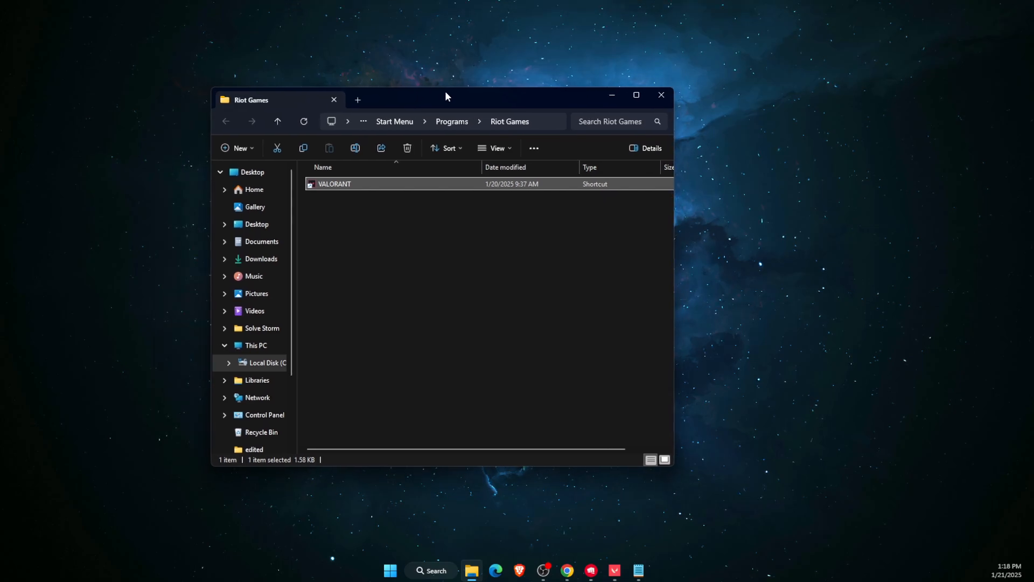
mouse_move(332, 185)
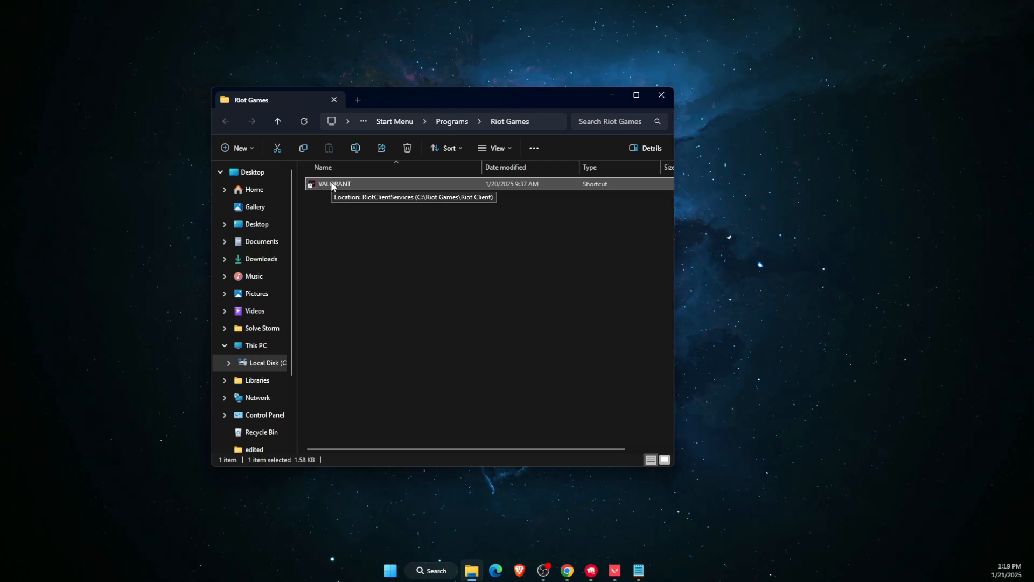
Follow the VALORANT shortcut to its target folder, Riot Client
right_click(333, 184)
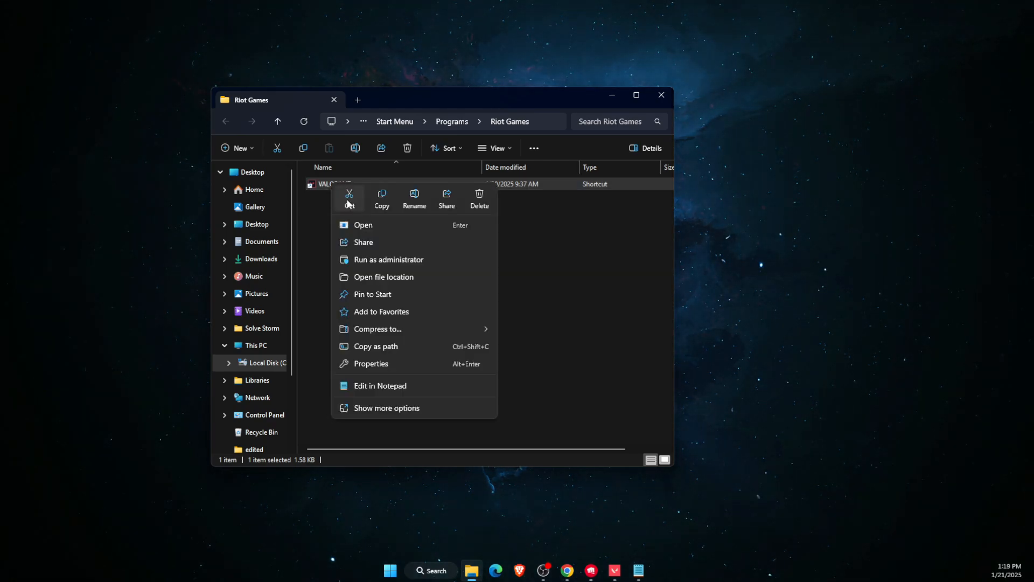
left_click(383, 277)
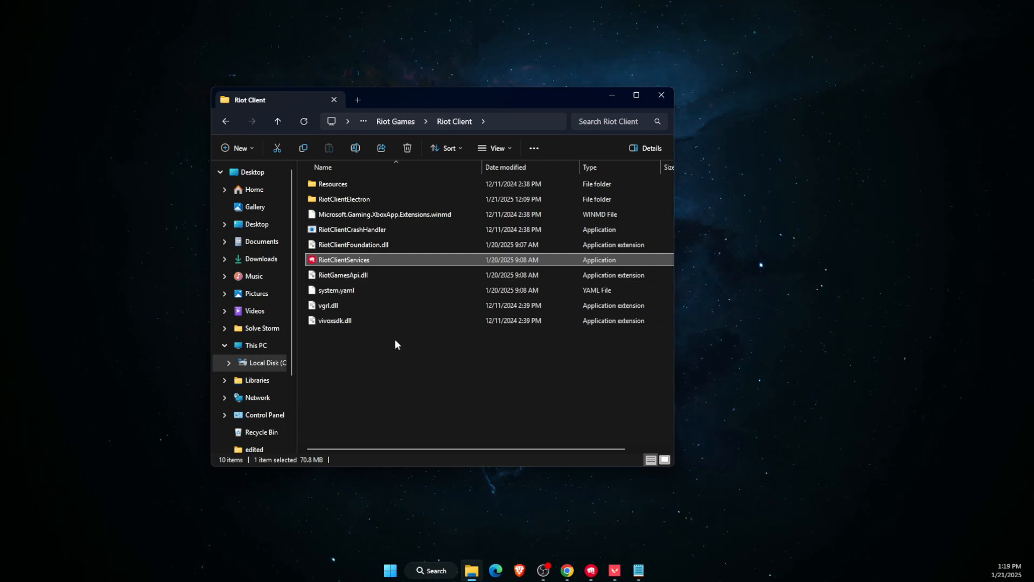
mouse_move(373, 218)
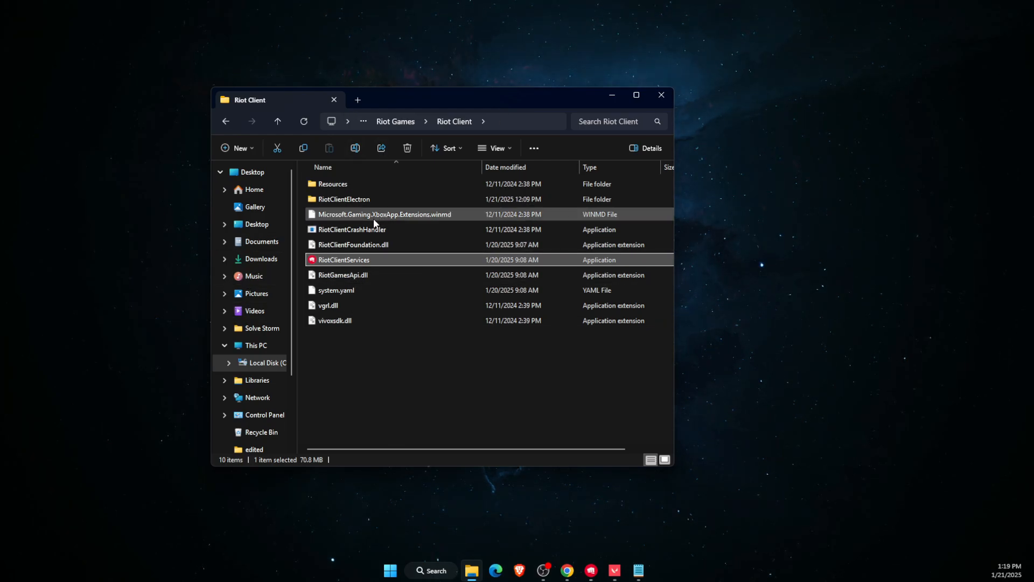
mouse_move(427, 155)
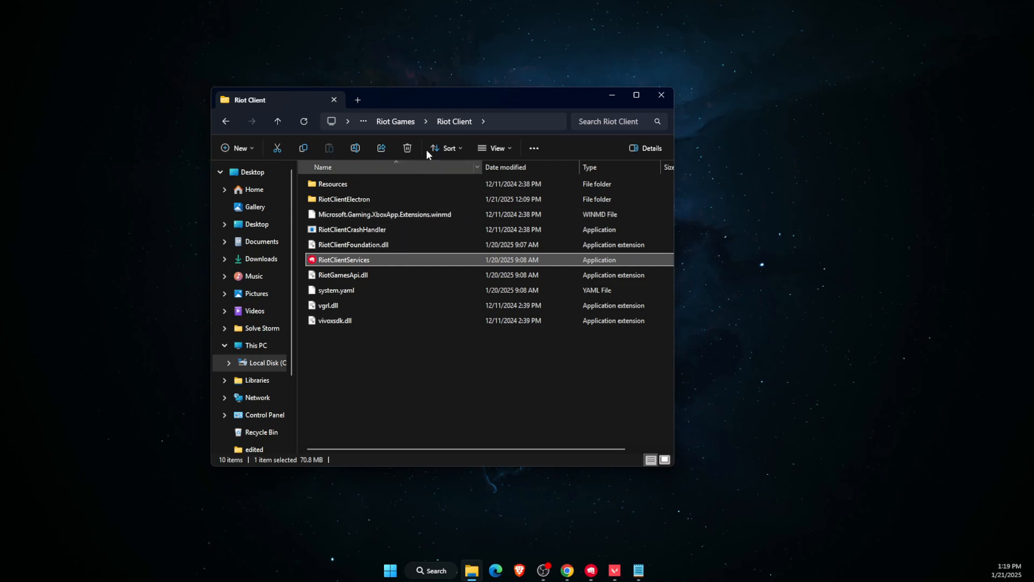
mouse_move(395, 122)
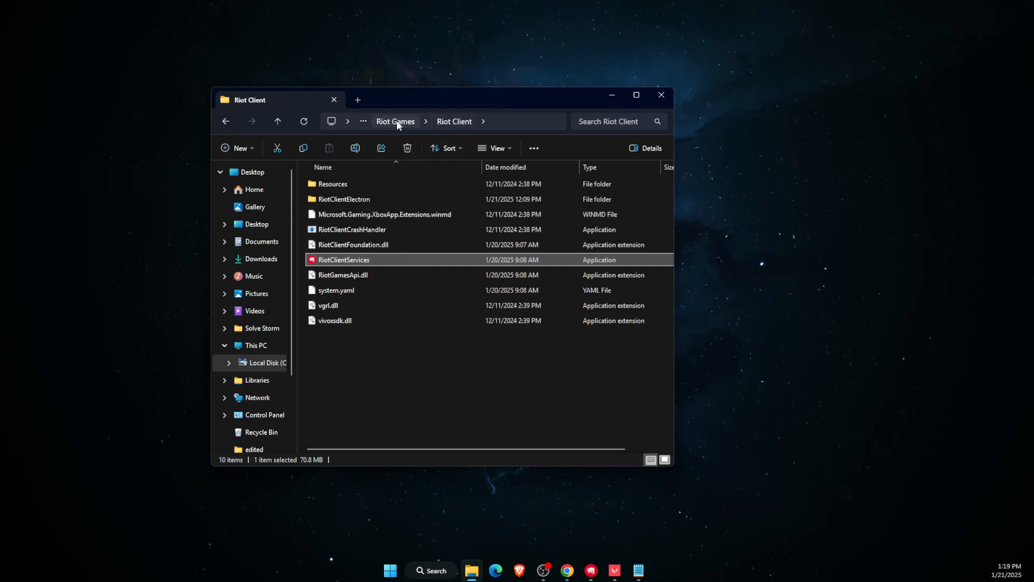
Browse Riot Games > VALORANT > live > ShooterGame > Win64 and select VALORANT-Win64-Shipping
left_click(395, 121)
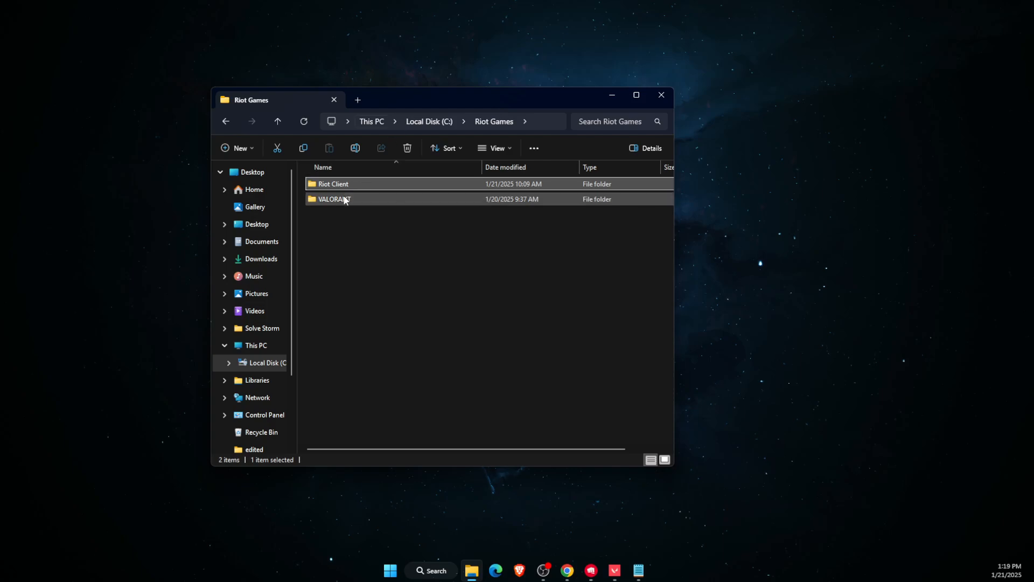
double_click(335, 199)
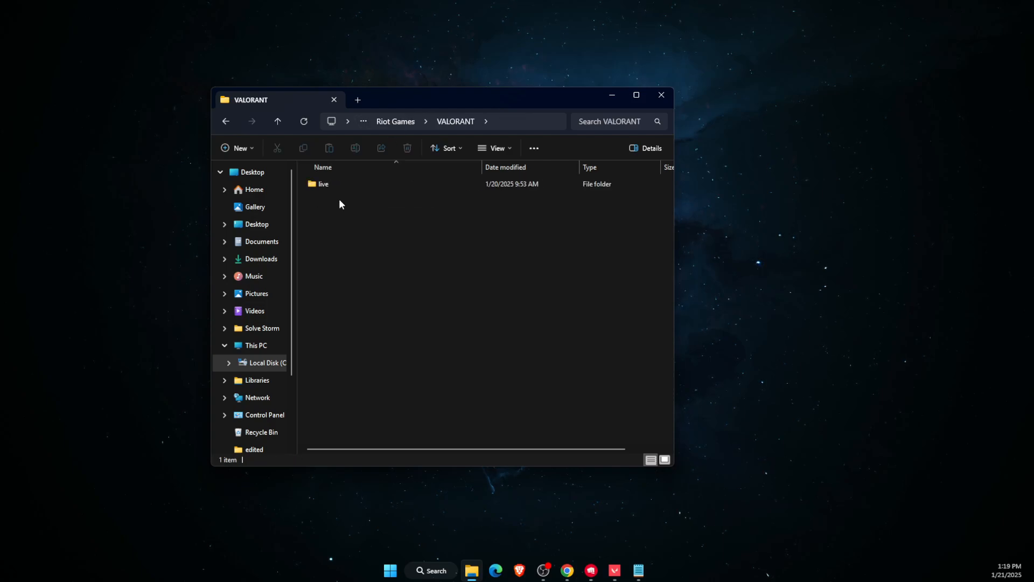
double_click(323, 183)
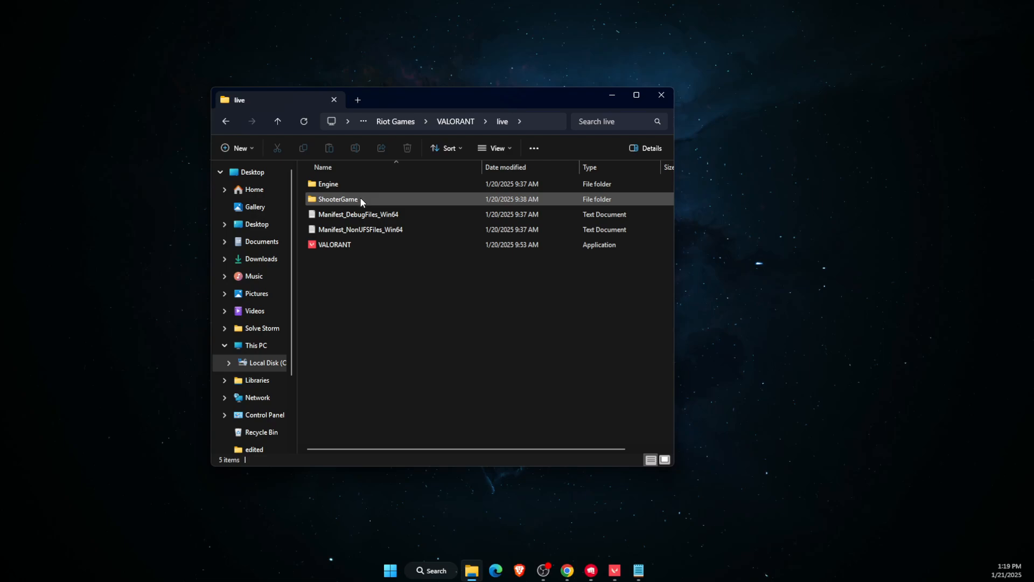
double_click(338, 199)
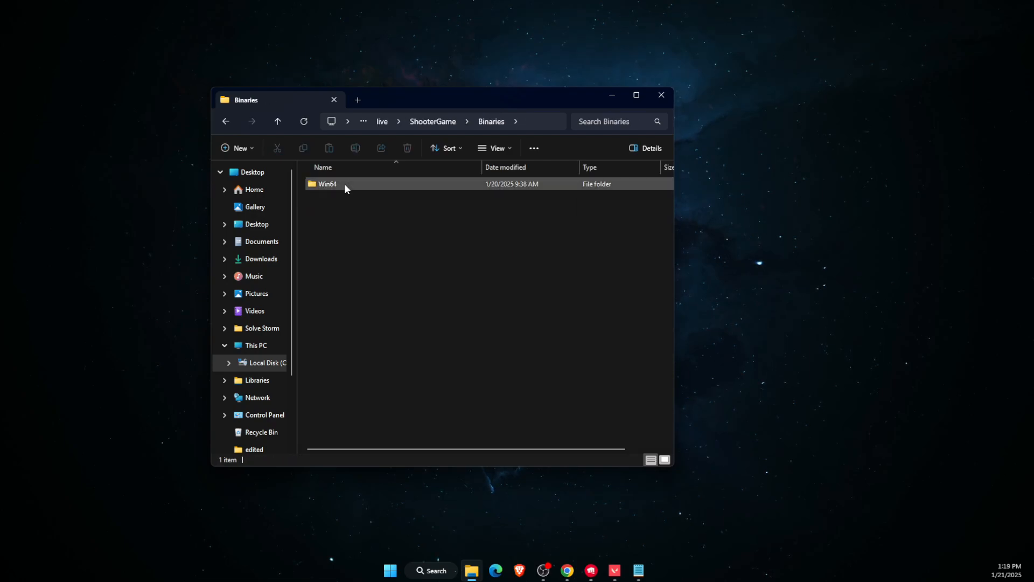
double_click(327, 184)
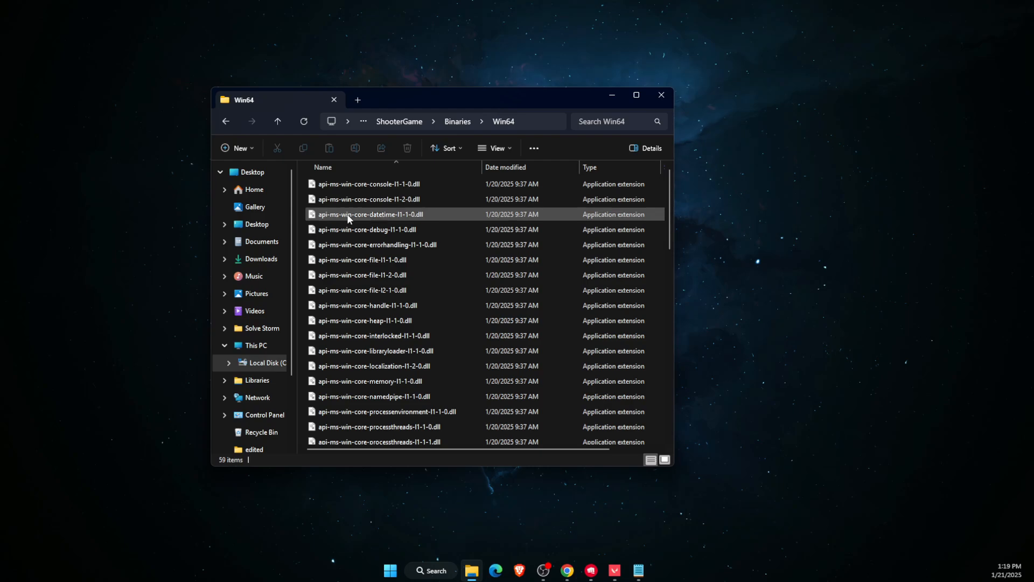
scroll("down", 3)
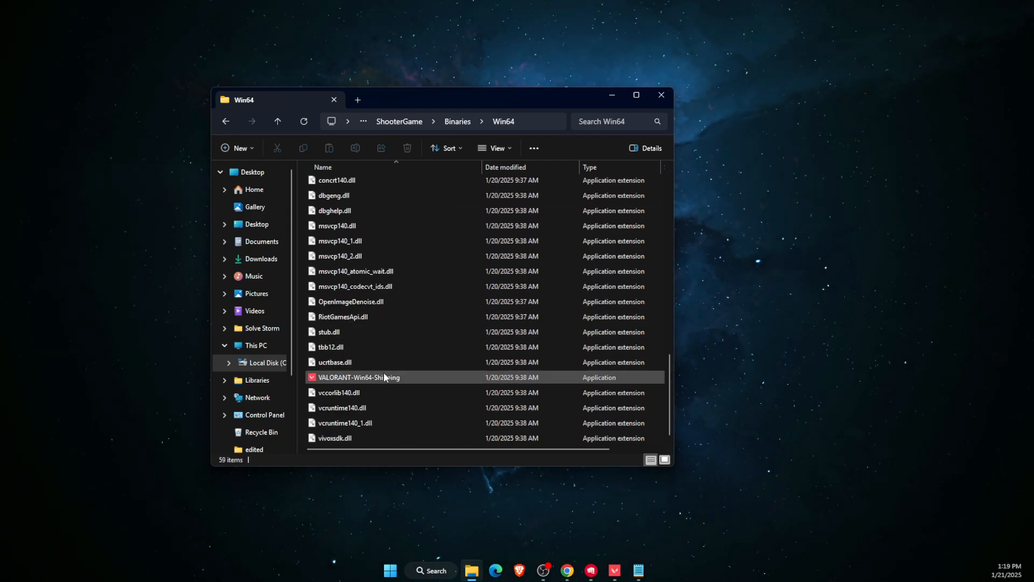
left_click(359, 377)
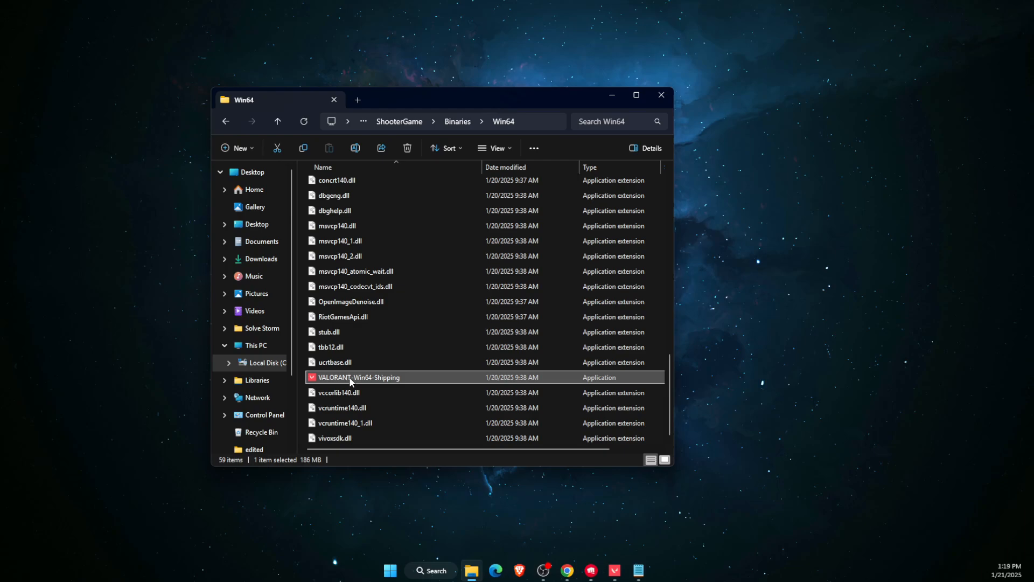
mouse_move(396, 380)
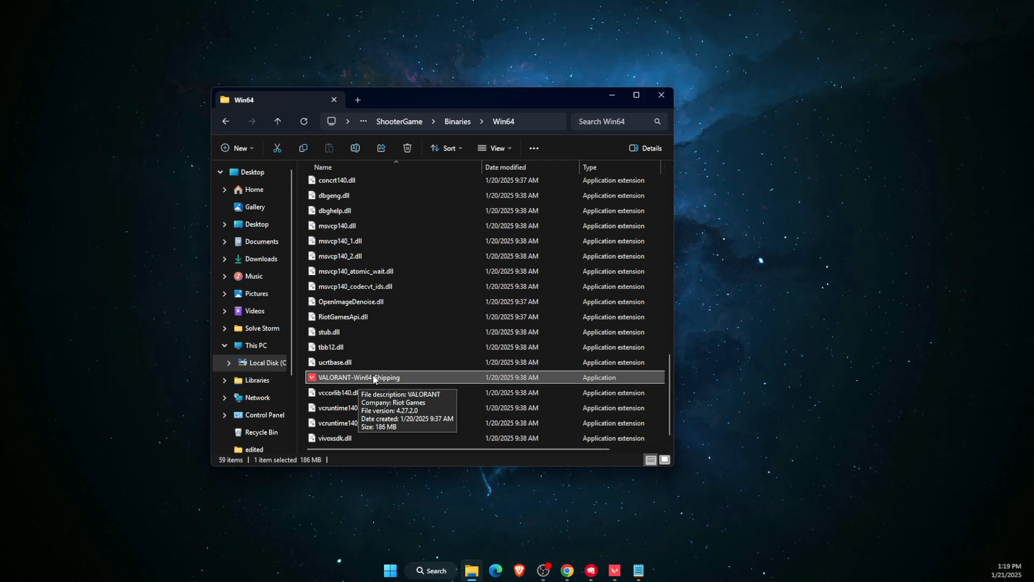
mouse_move(392, 379)
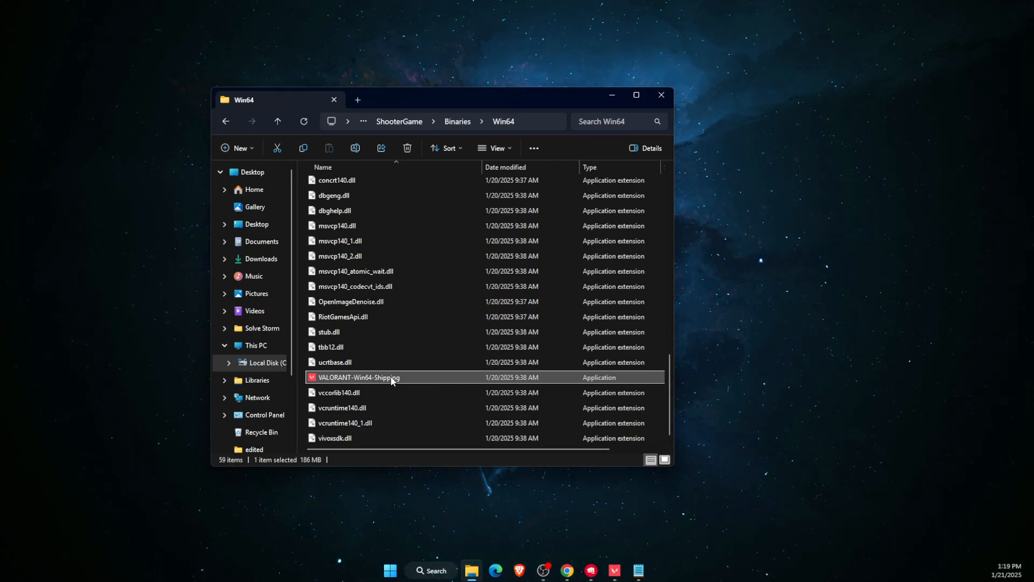
Tick 'Disable fullscreen optimizations' in VALORANT-Win64-Shipping's Compatibility properties and apply it
right_click(358, 377)
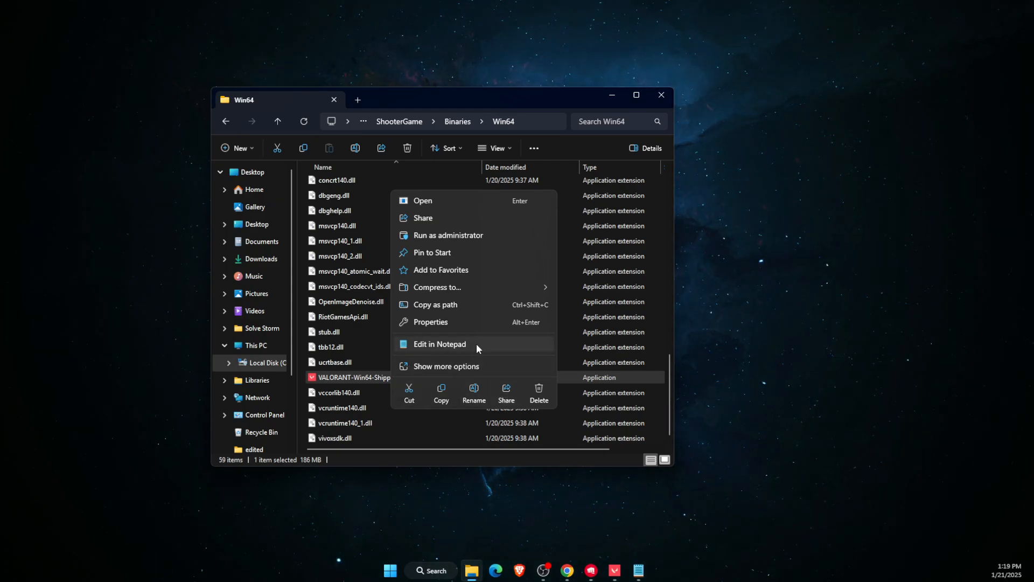
left_click(429, 322)
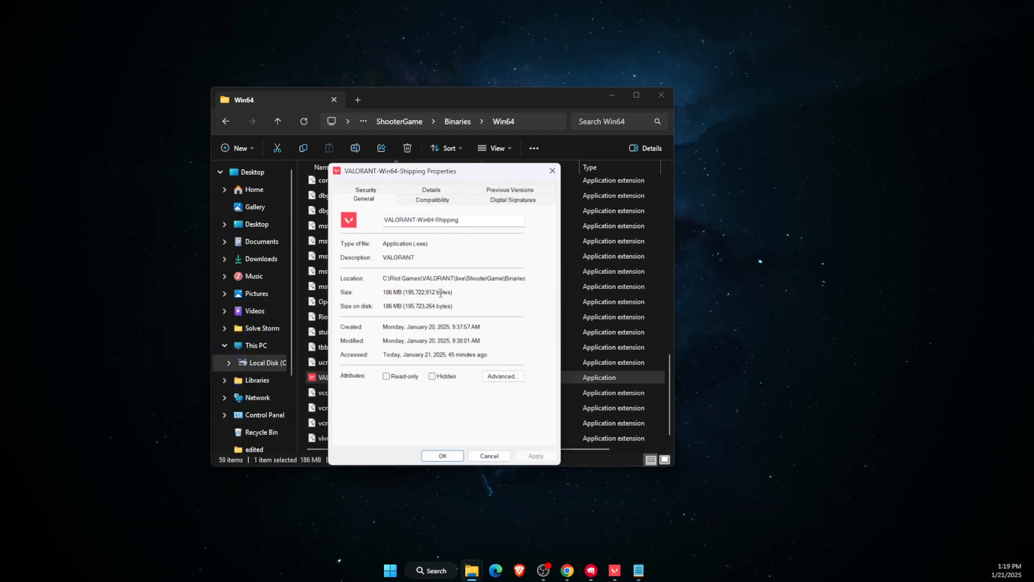
left_click(432, 199)
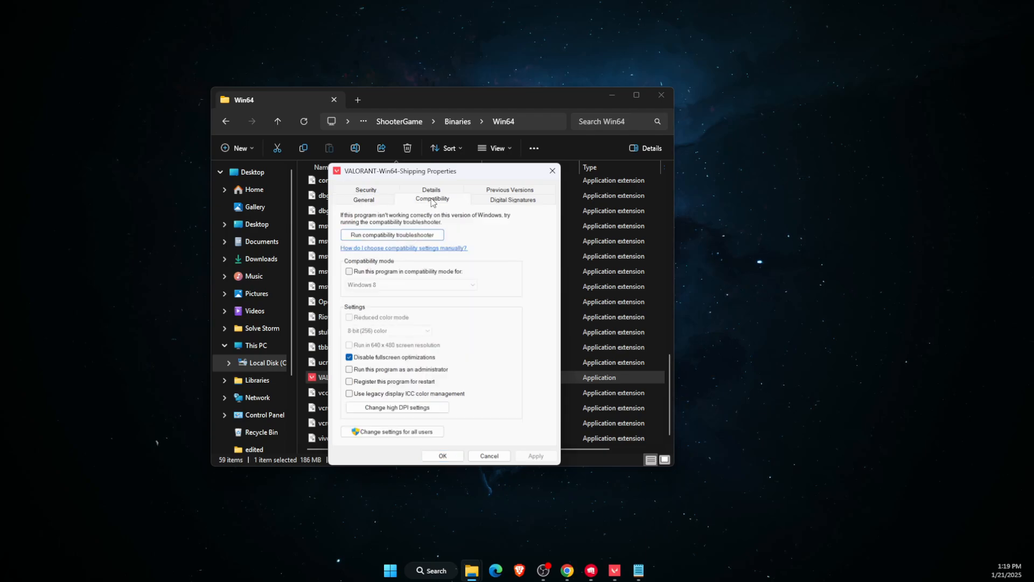
left_click(349, 357)
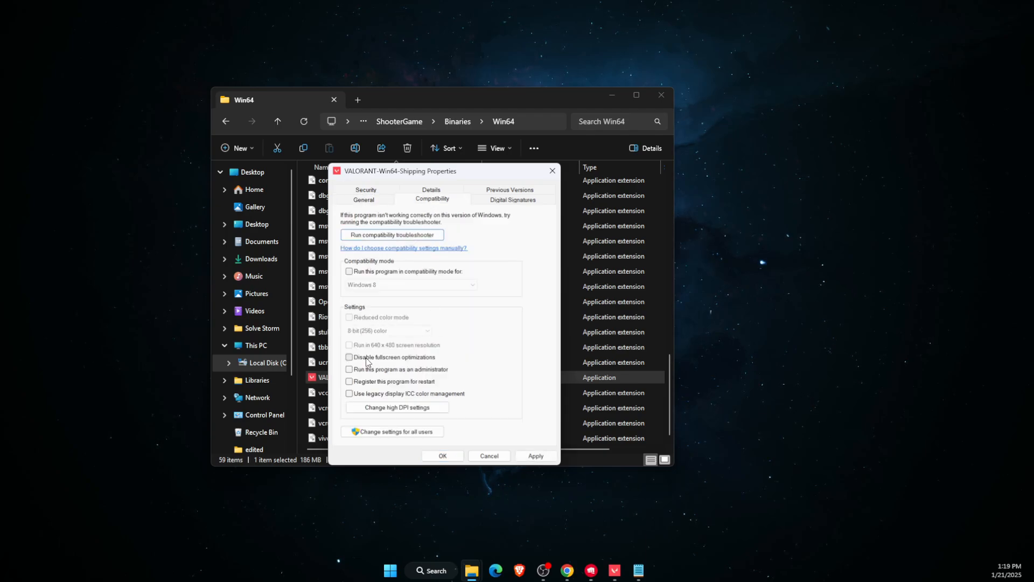
left_click(349, 357)
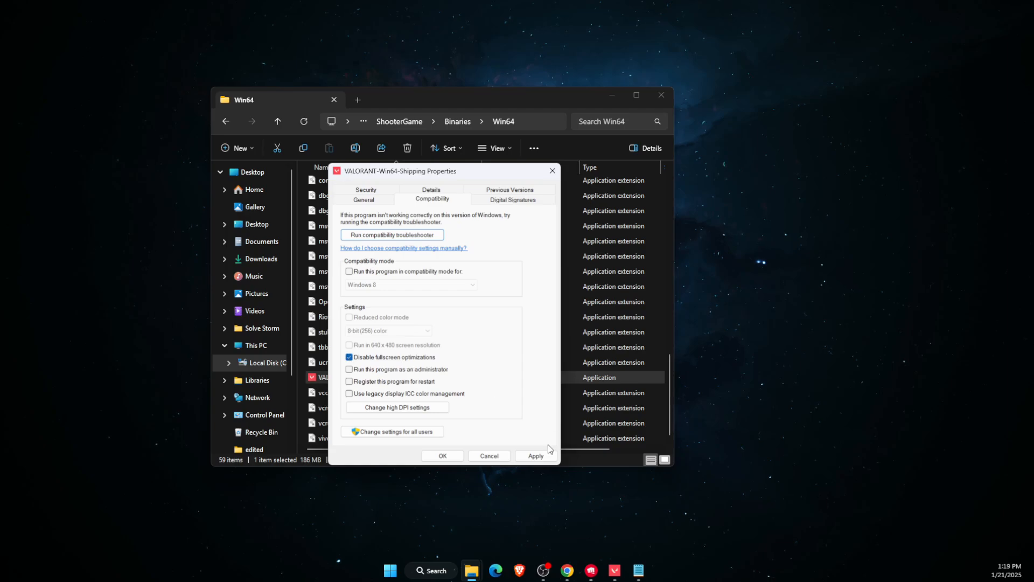
left_click(535, 455)
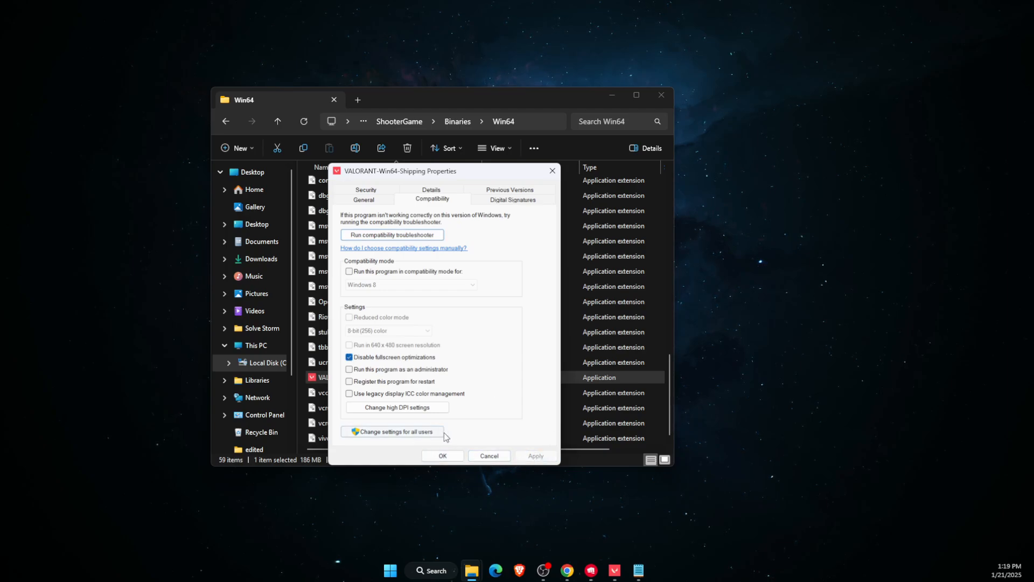
mouse_move(515, 323)
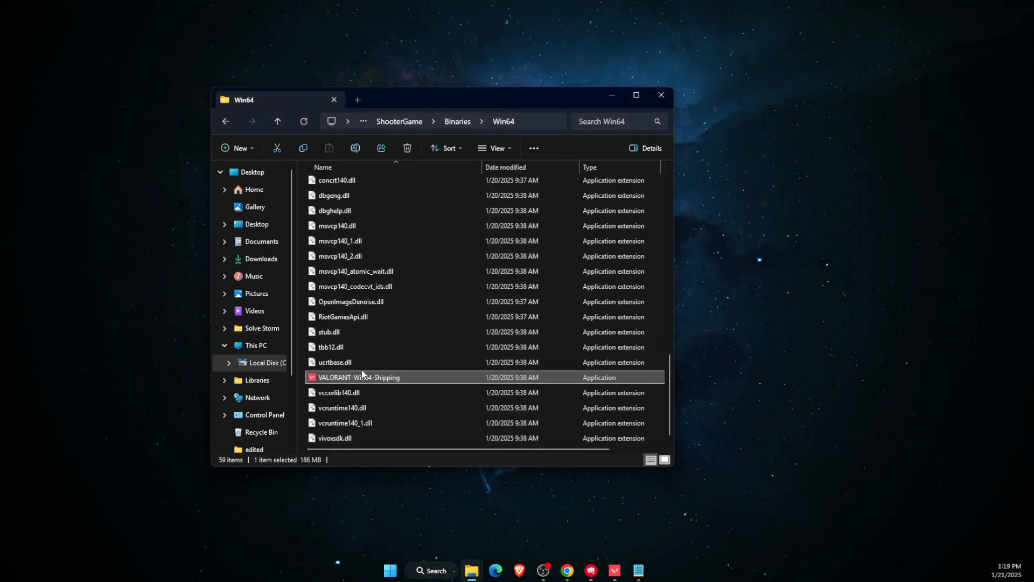
Tick 'Run this program as an administrator' in VALORANT-Win64-Shipping's Compatibility properties and save
right_click(359, 376)
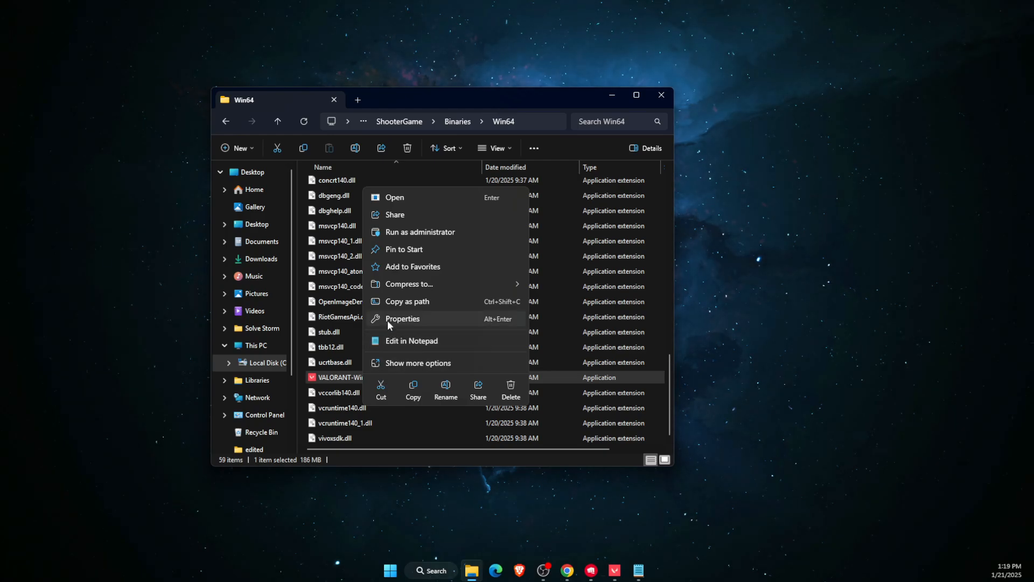
left_click(402, 319)
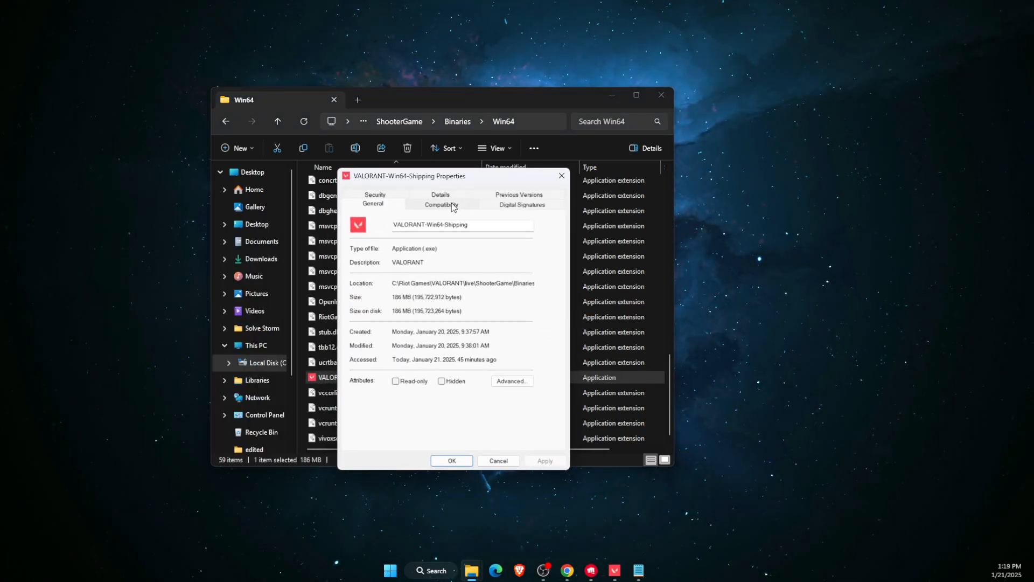
left_click(441, 204)
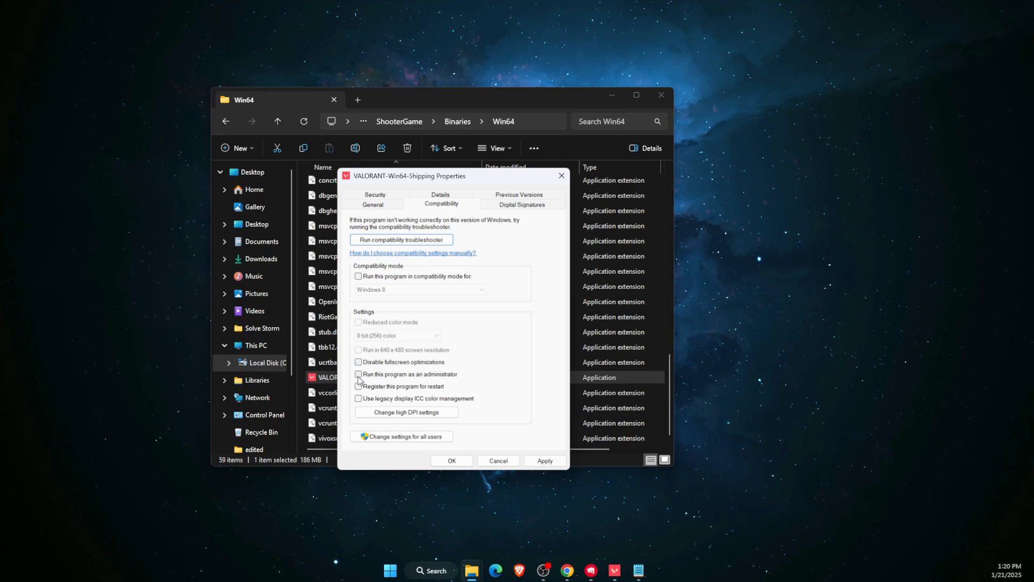
left_click(359, 374)
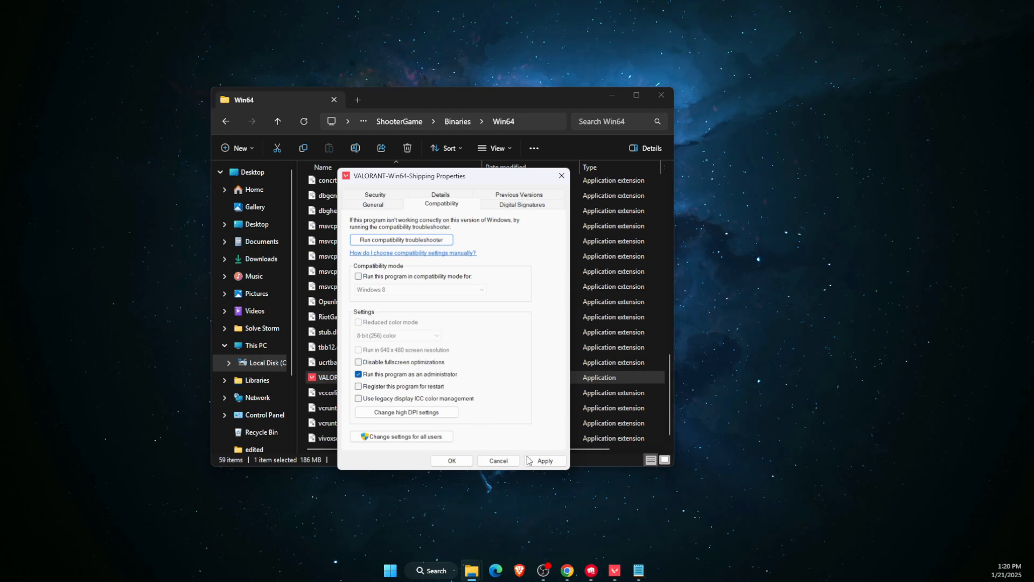
left_click(452, 460)
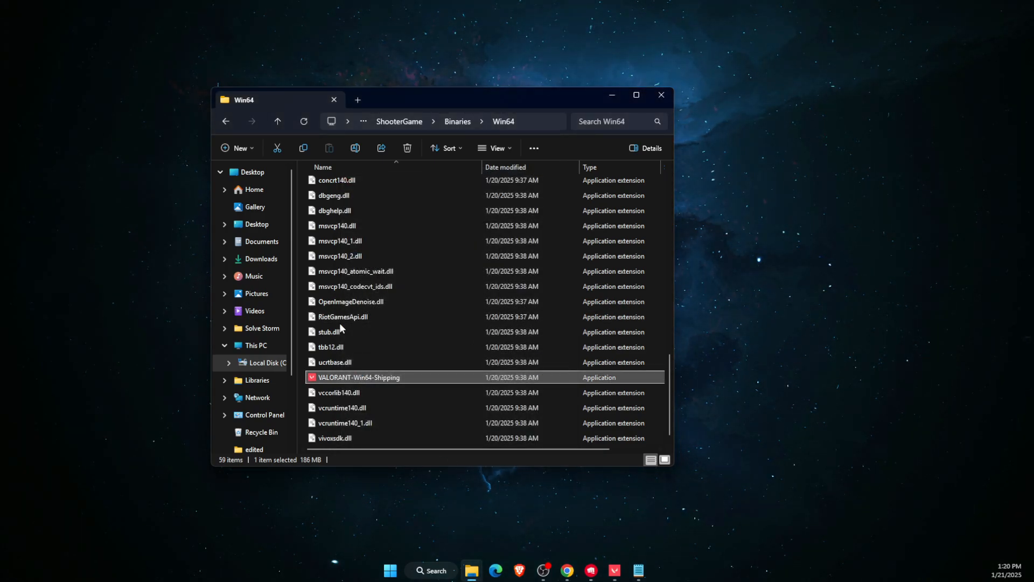
mouse_move(420, 330)
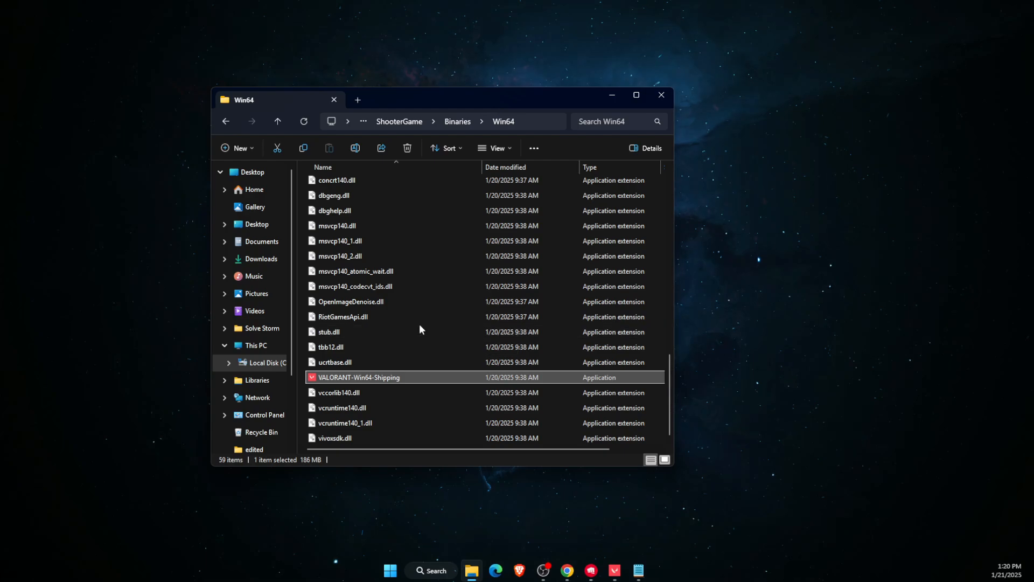
right_click(359, 376)
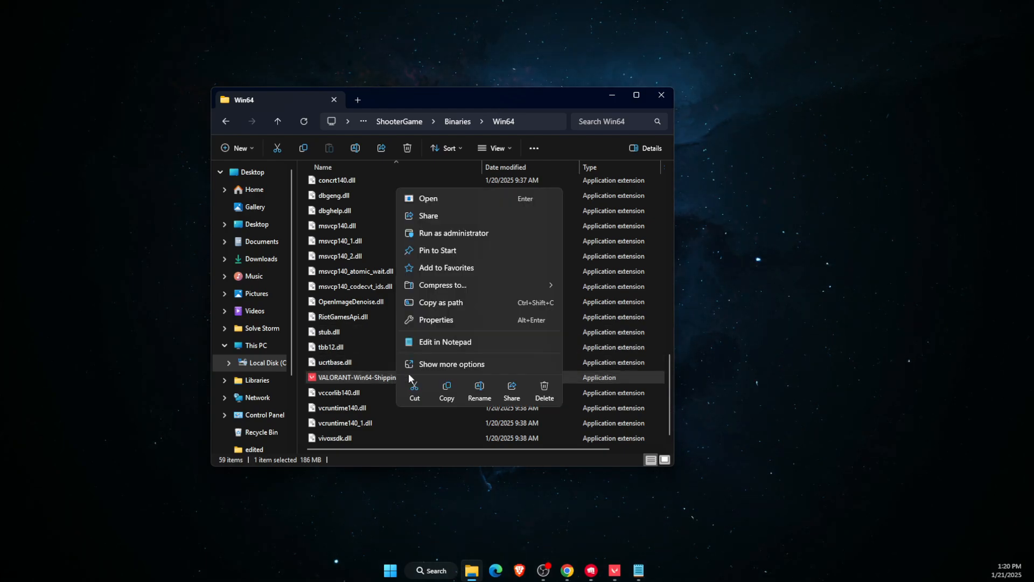
left_click(435, 320)
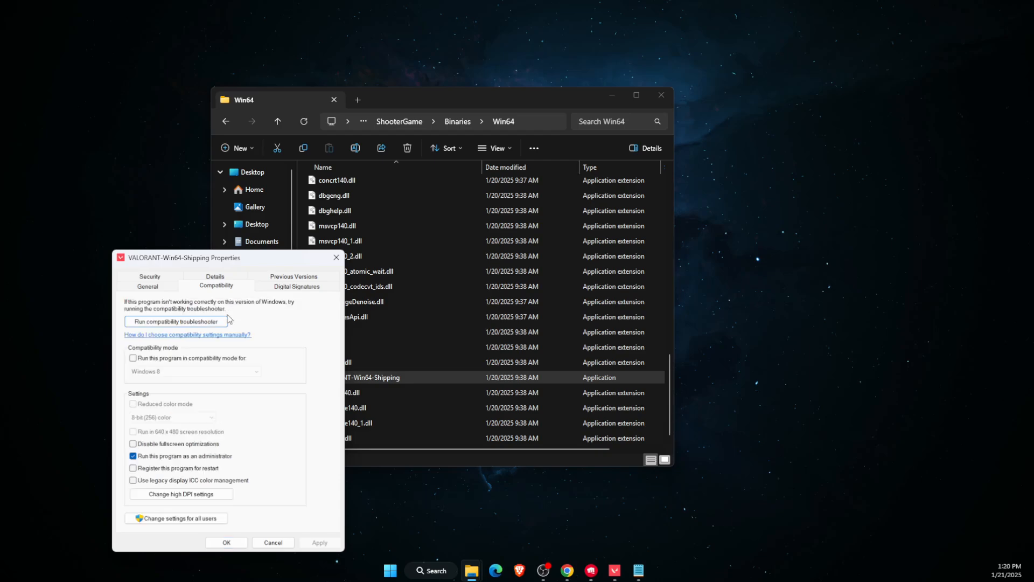
left_click(133, 455)
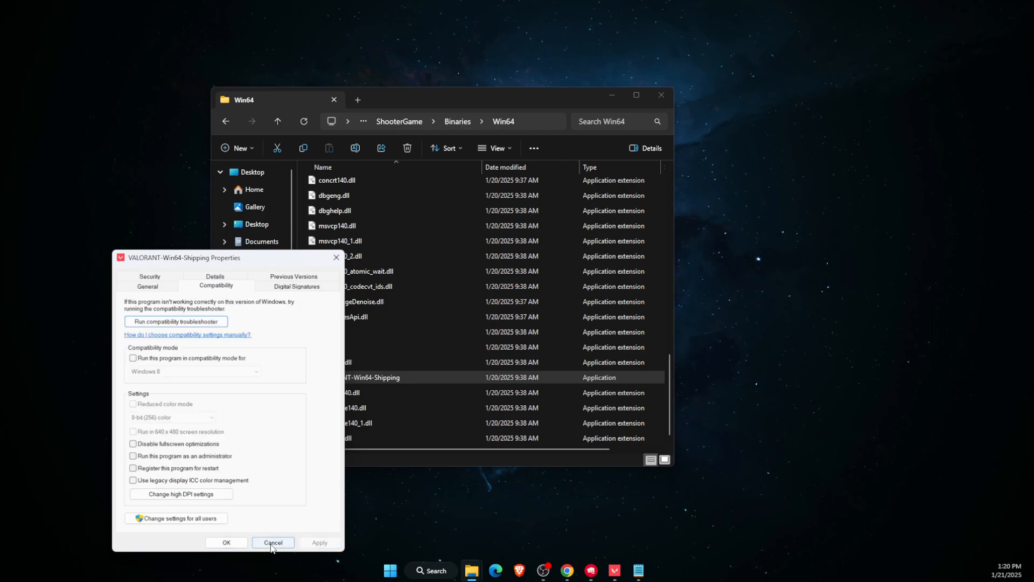
left_click(273, 541)
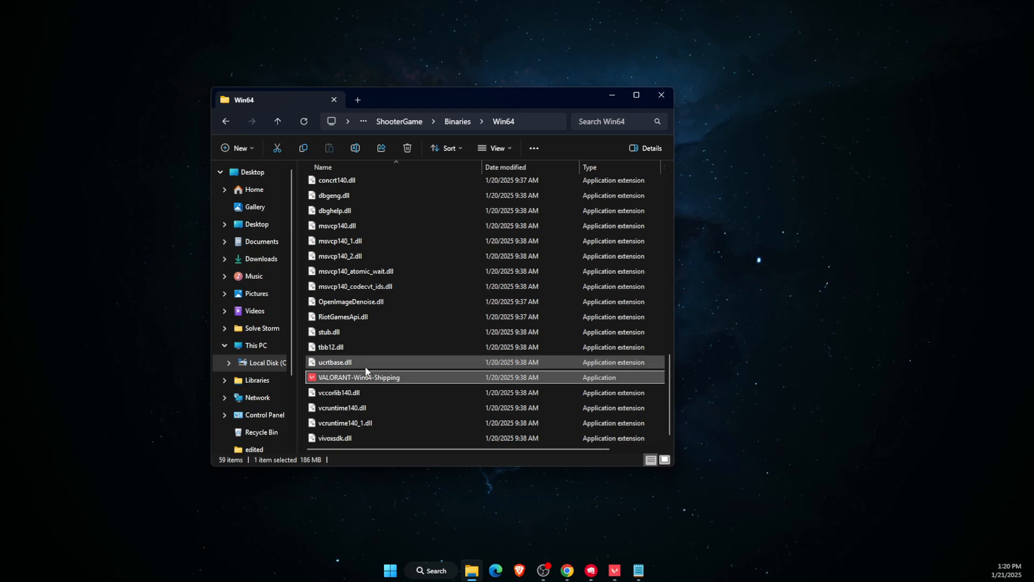
mouse_move(375, 323)
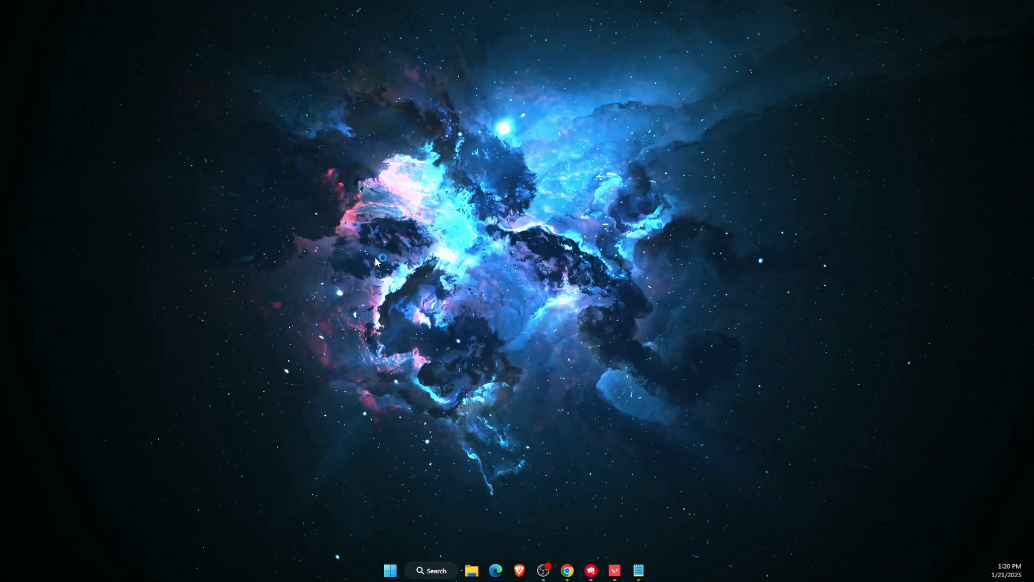
Open the vgc service's properties in Services to check its Automatic startup and Running status
left_click(650, 570)
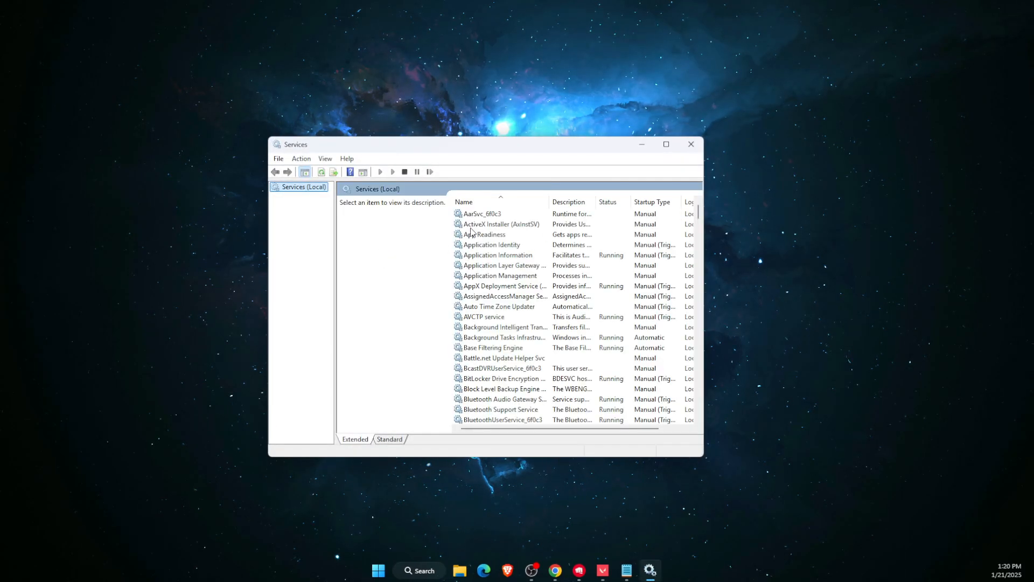
left_click(482, 214)
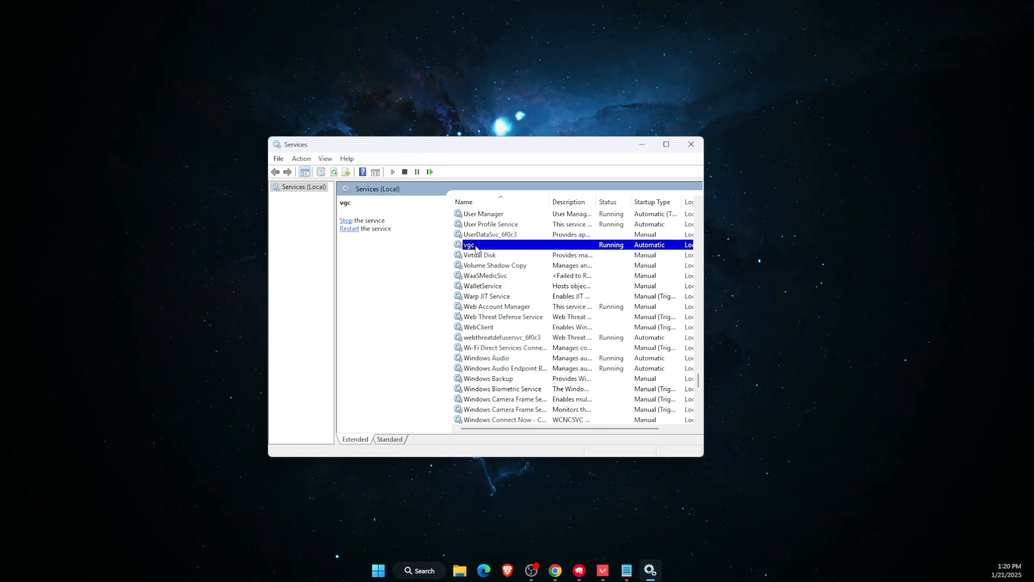
right_click(469, 245)
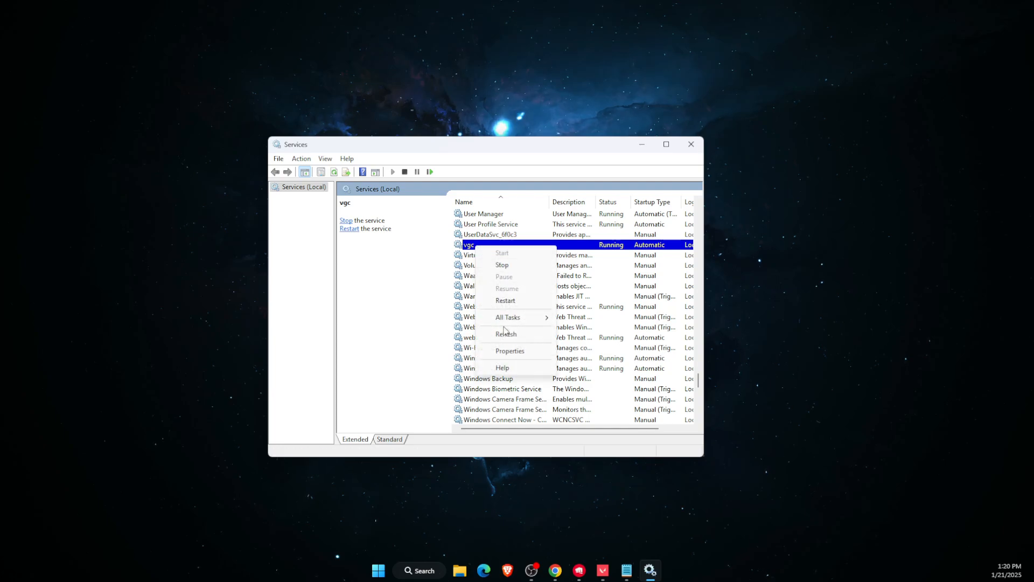
left_click(509, 350)
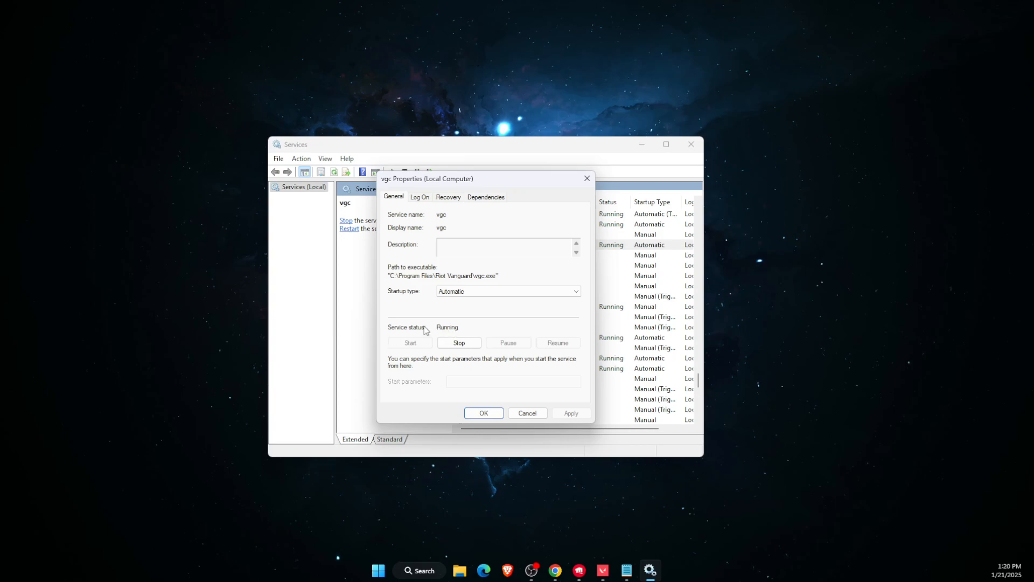
mouse_move(412, 347)
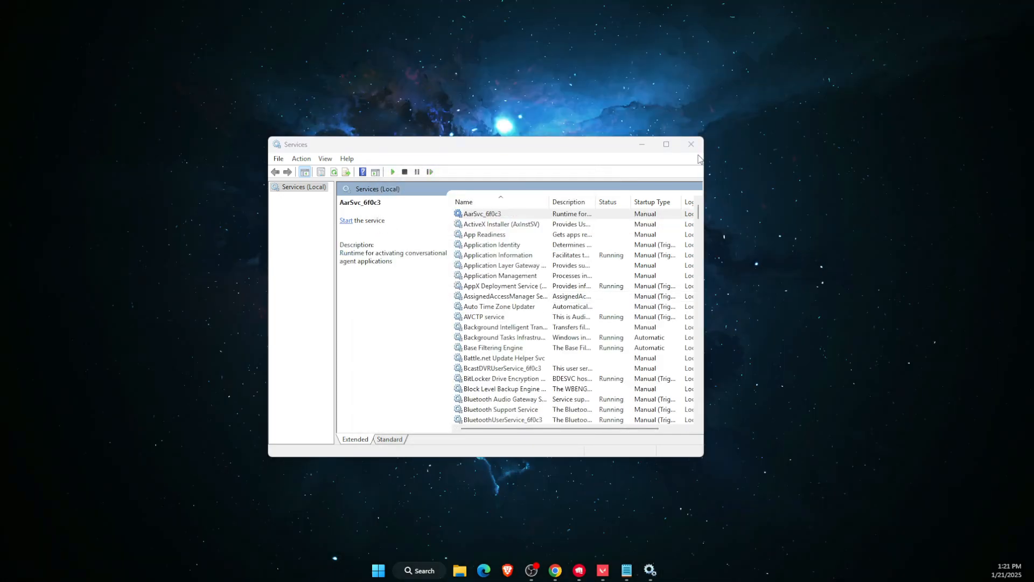
Close Services and search Windows for 'system Information' to reach System Configuration
left_click(690, 144)
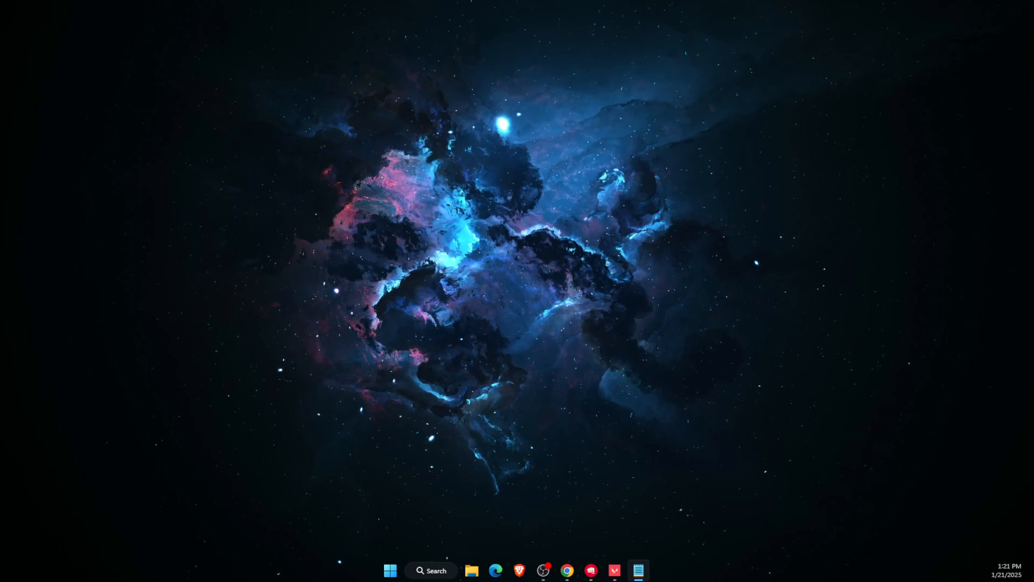
left_click(431, 570)
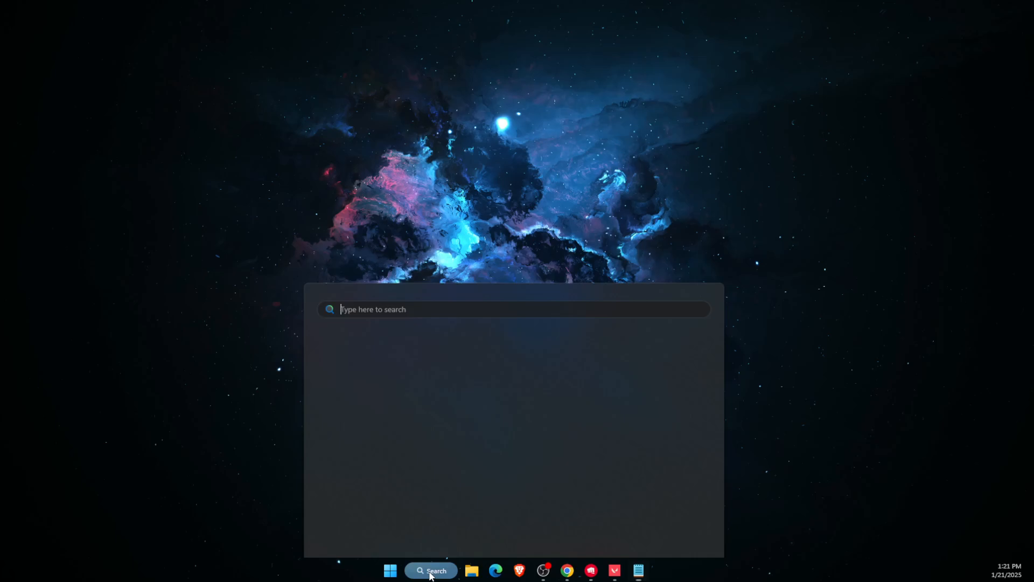
type("system Information")
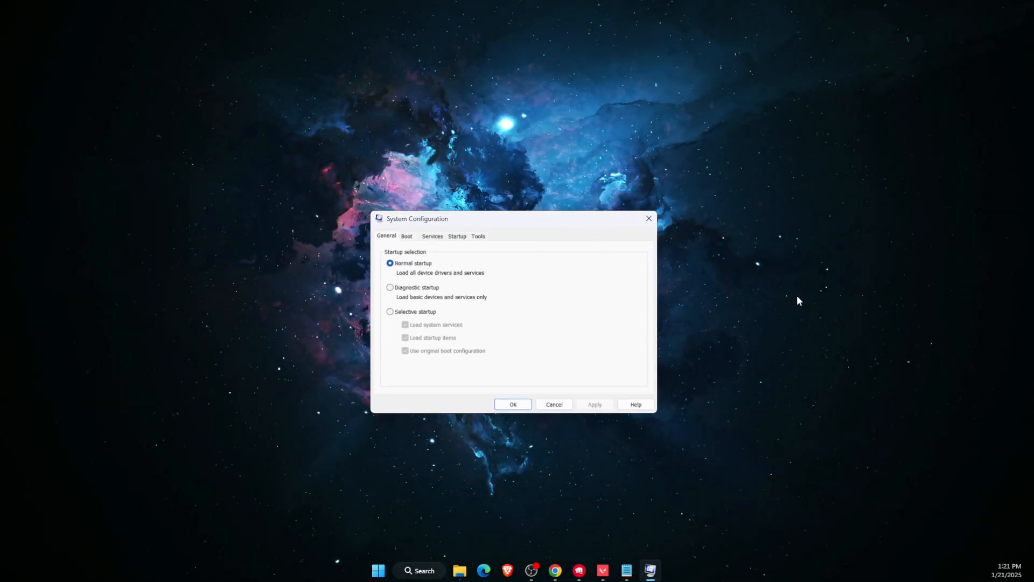
On the Services list, hide all Microsoft services and keep vgc ticked
left_click(432, 236)
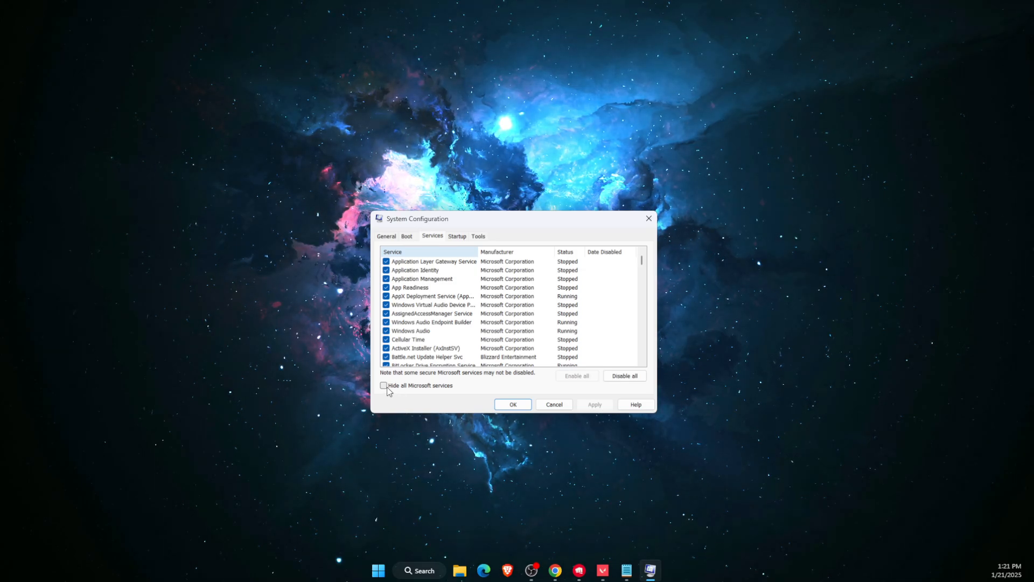
left_click(384, 385)
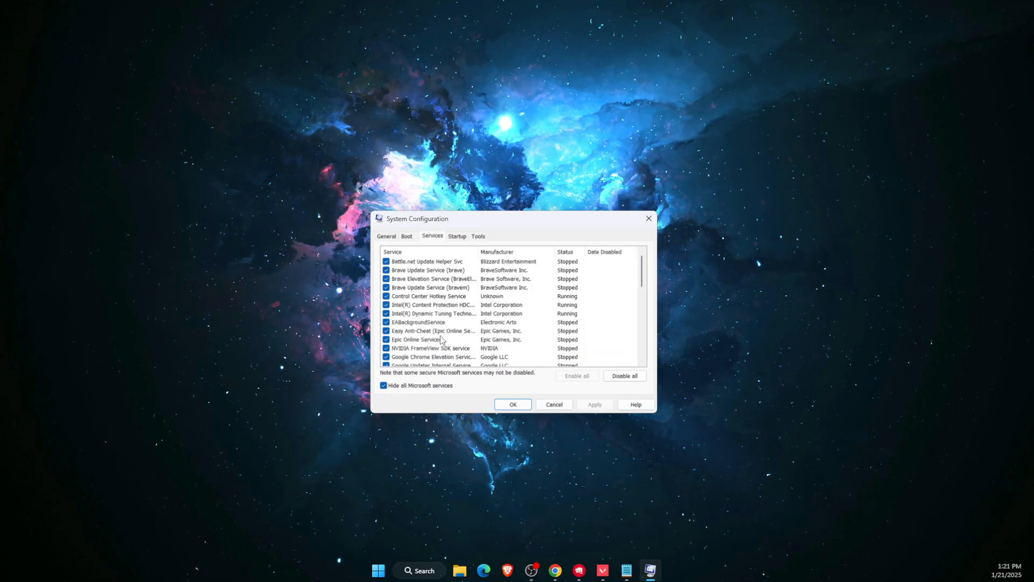
scroll("down", 3)
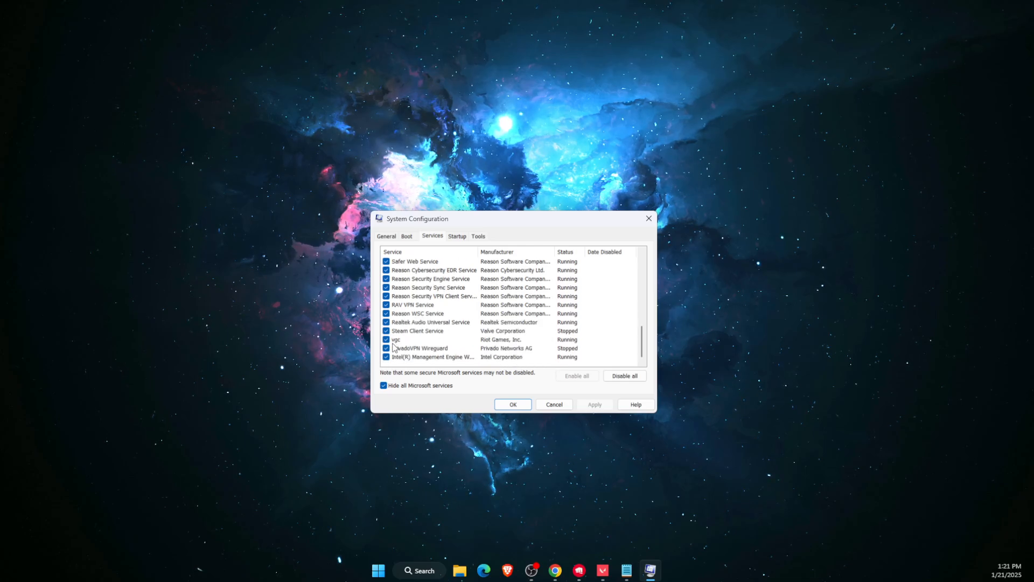
left_click(386, 340)
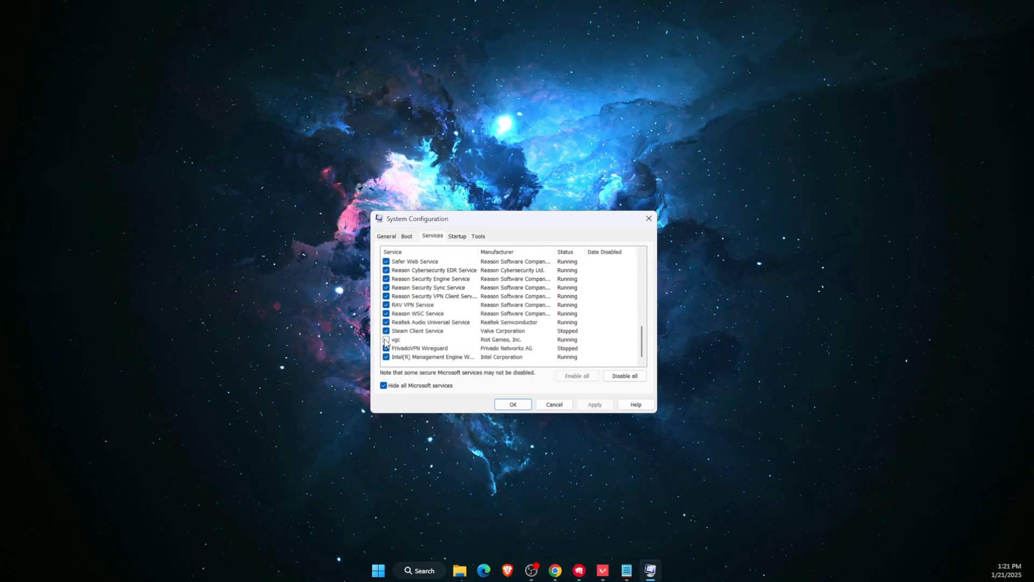
left_click(385, 339)
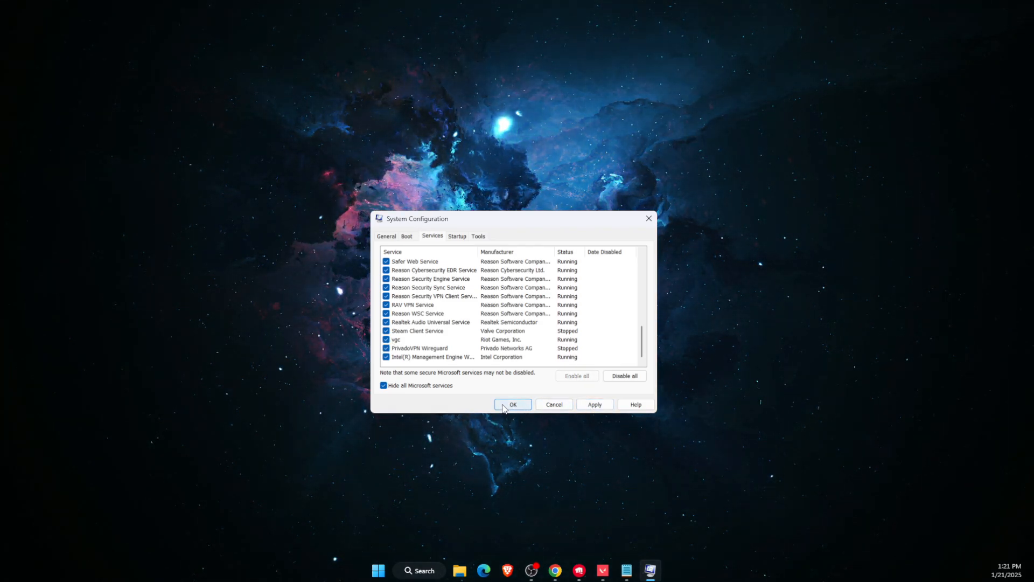
mouse_move(794, 370)
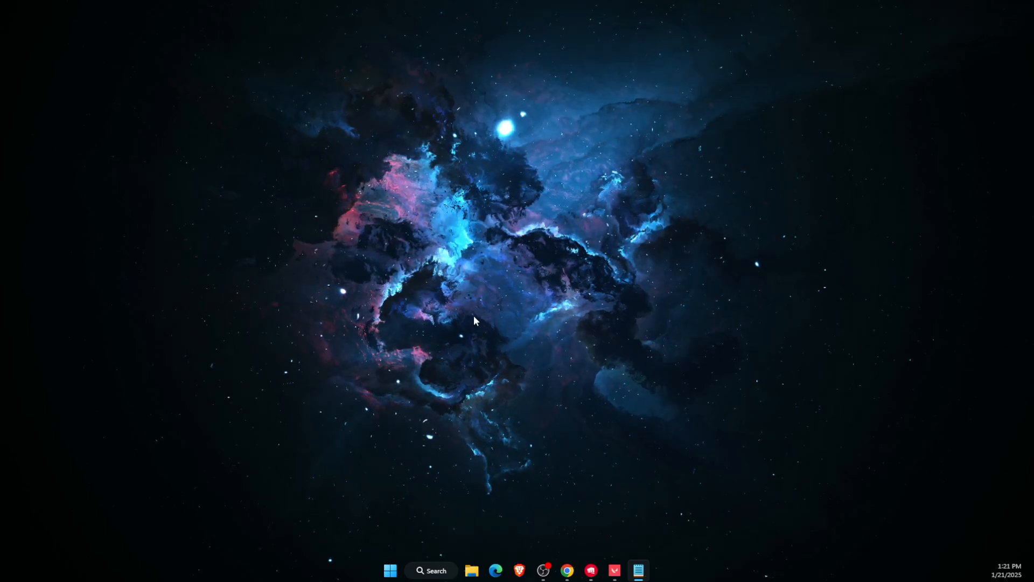
mouse_move(638, 570)
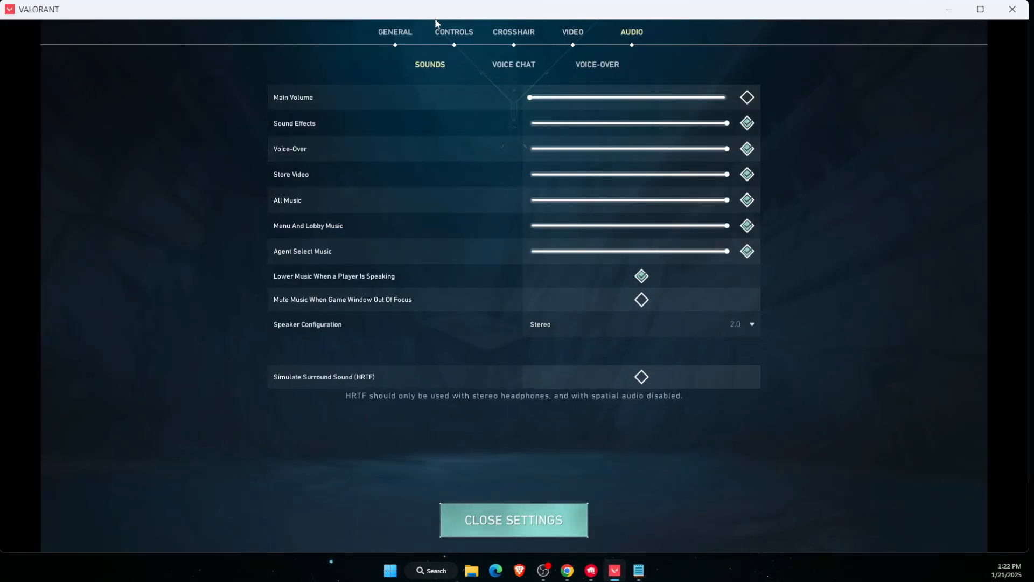
Set VALORANT's Video display mode to Windowed, then close the game
left_click(394, 32)
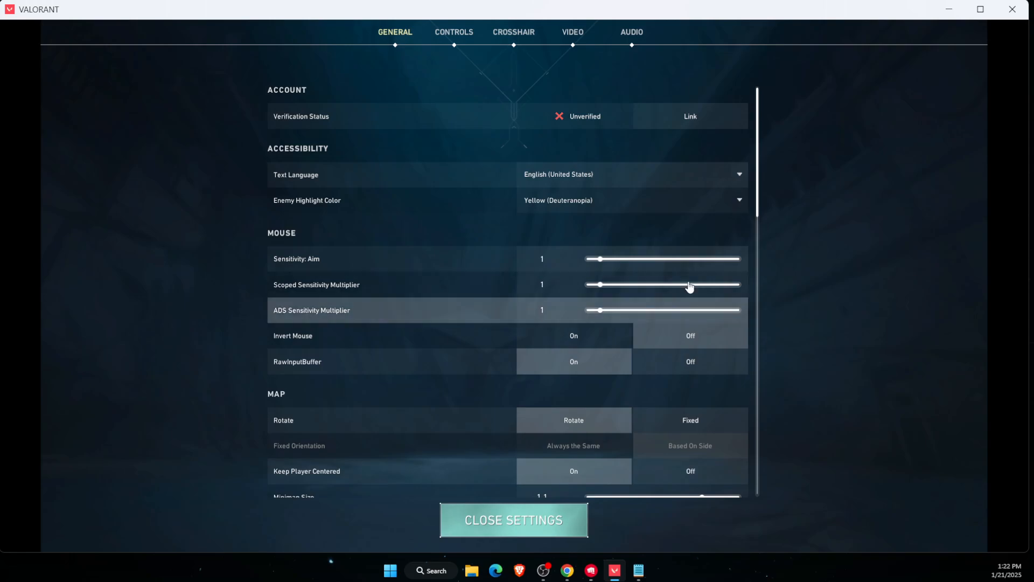
left_click(572, 32)
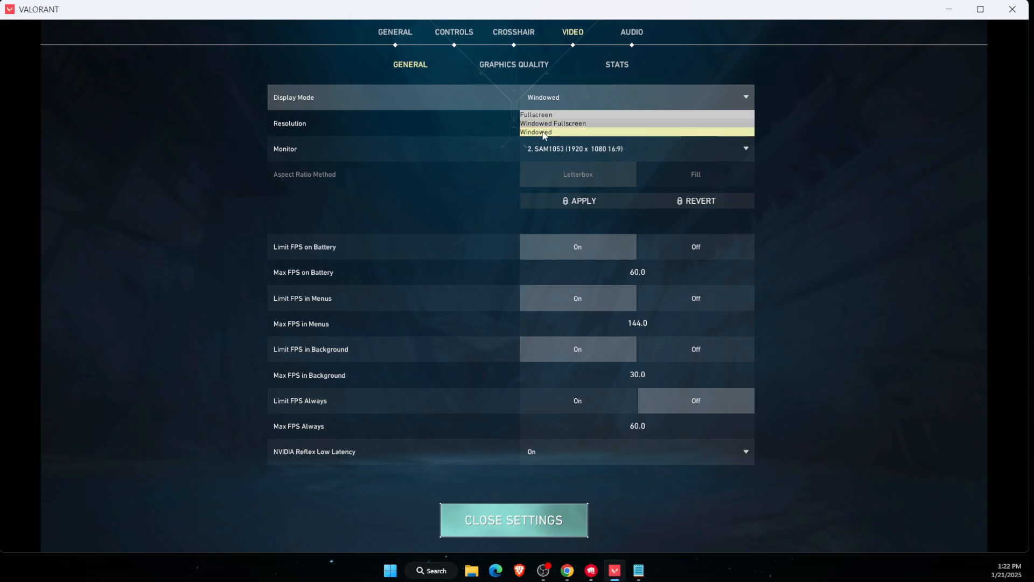
left_click(543, 132)
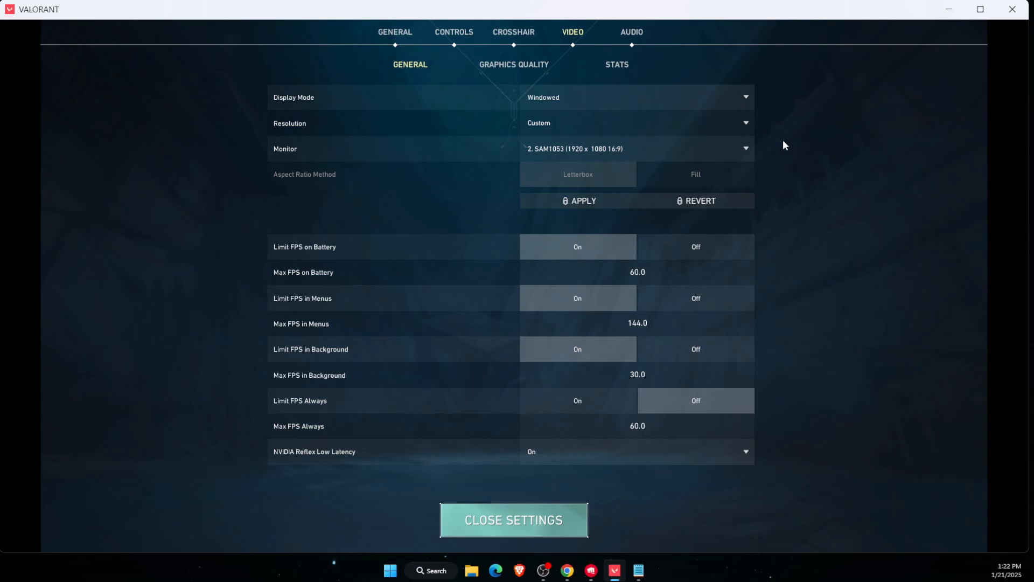
mouse_move(1015, 9)
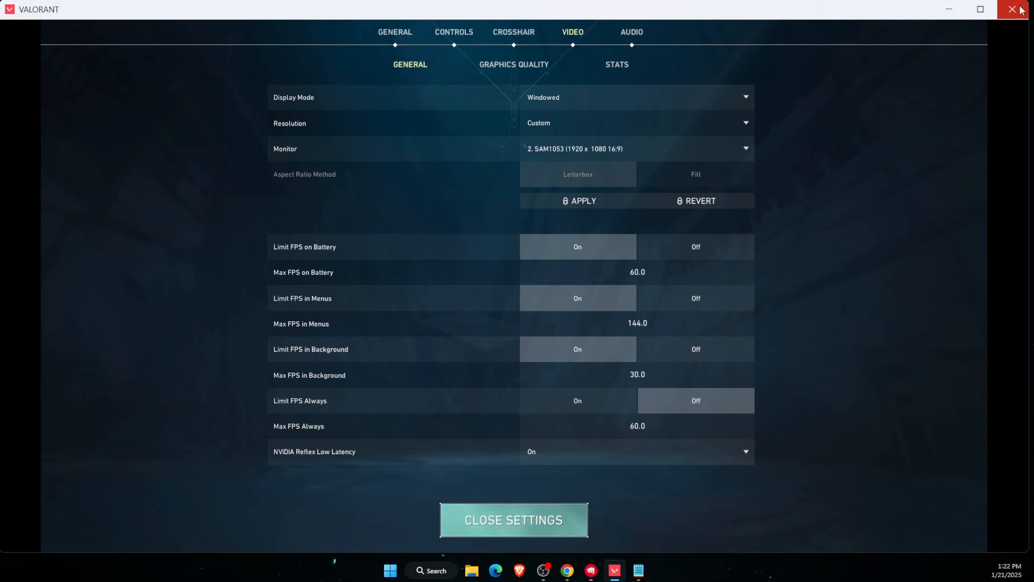
left_click(1013, 10)
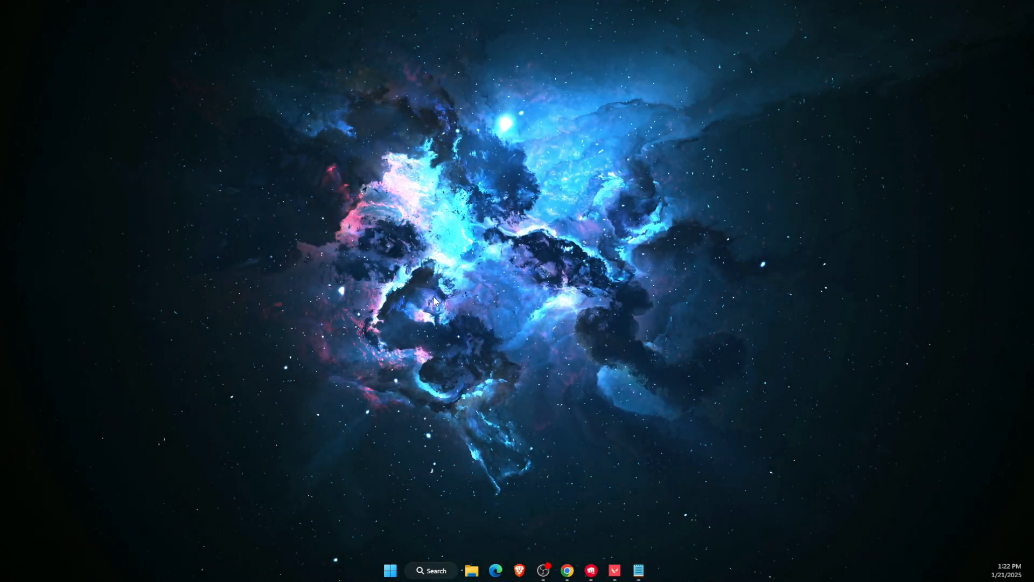
Launch the NVIDIA app via search and download the new Game Ready Driver from Drivers
left_click(432, 570)
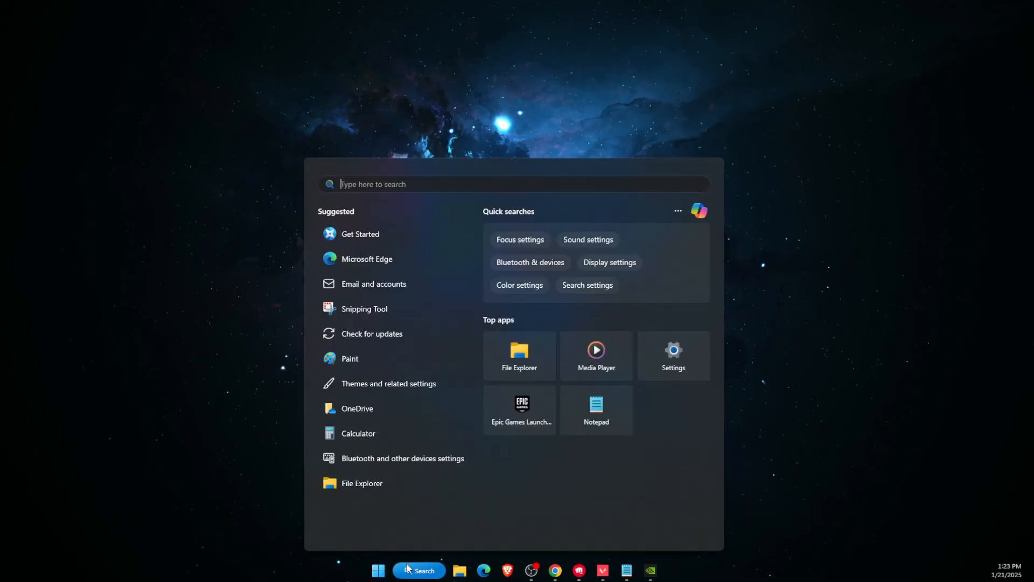
type("nvIDIA")
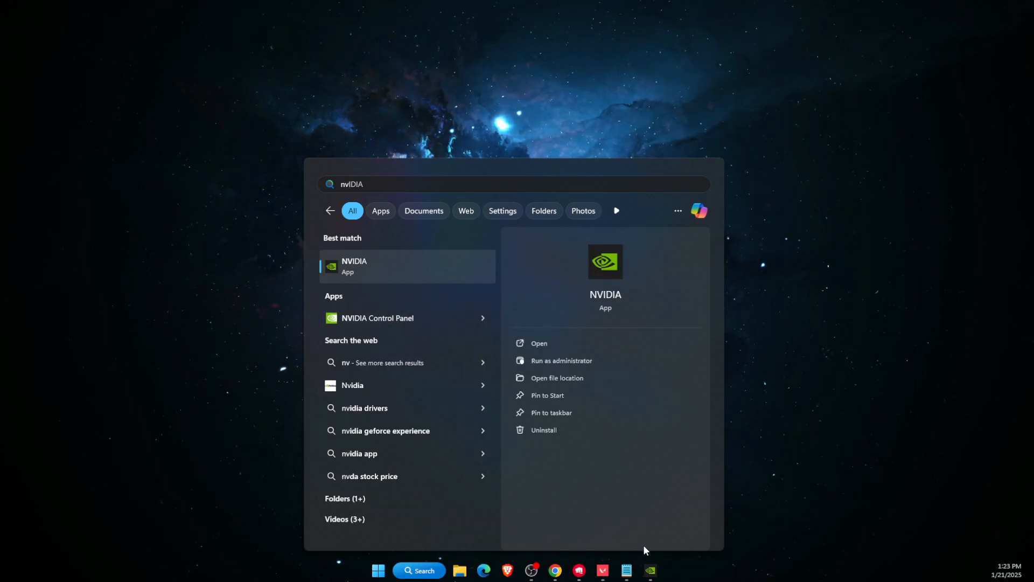
left_click(538, 343)
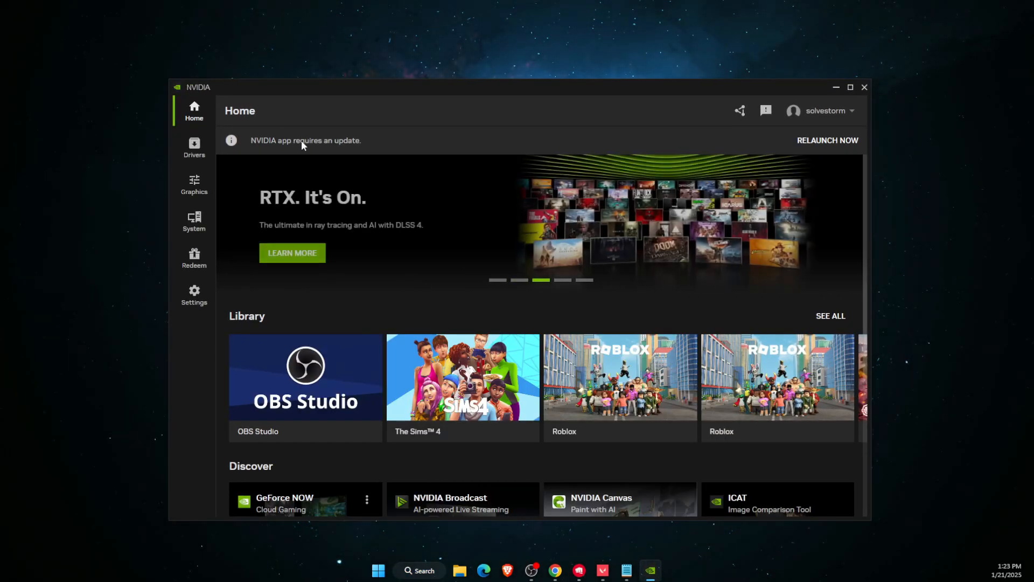
left_click(194, 146)
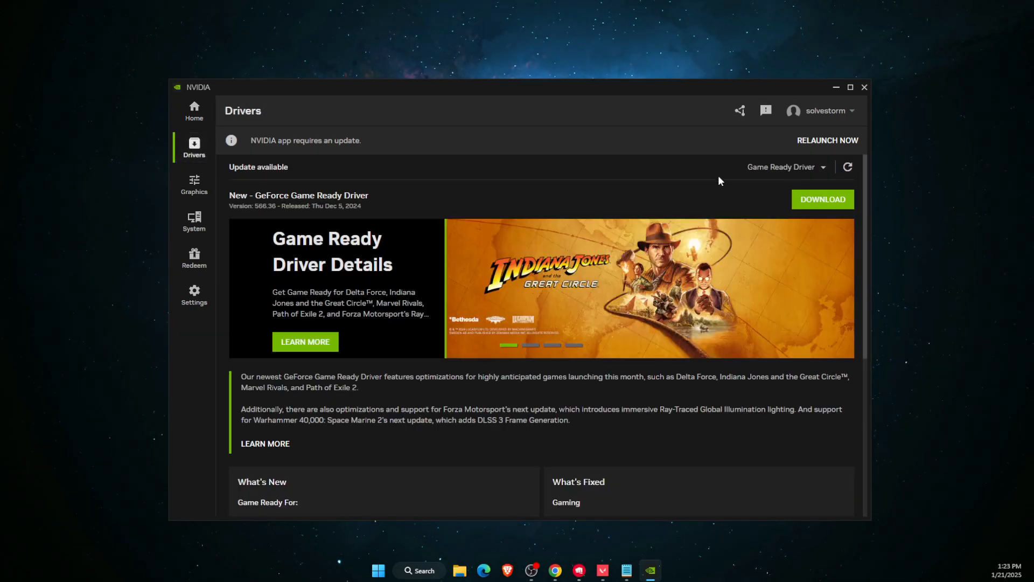
left_click(785, 167)
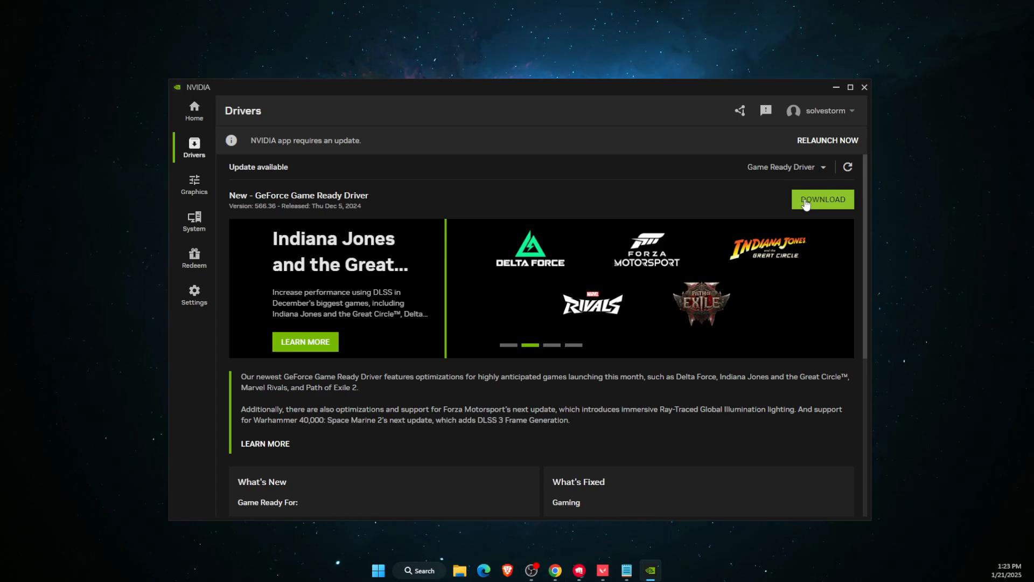
left_click(863, 86)
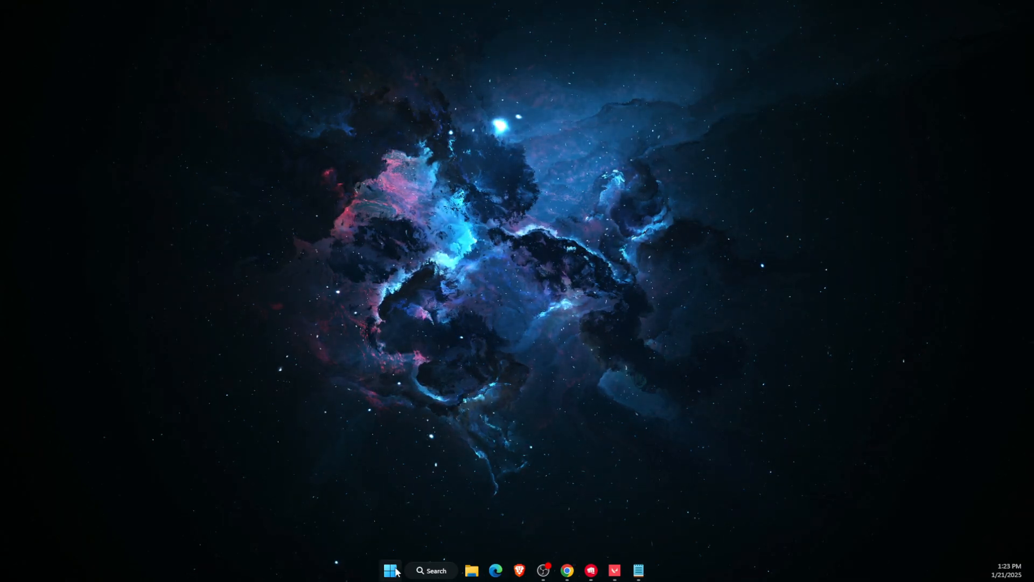
Open Task Manager from the Start context menu on its Details process list
right_click(390, 570)
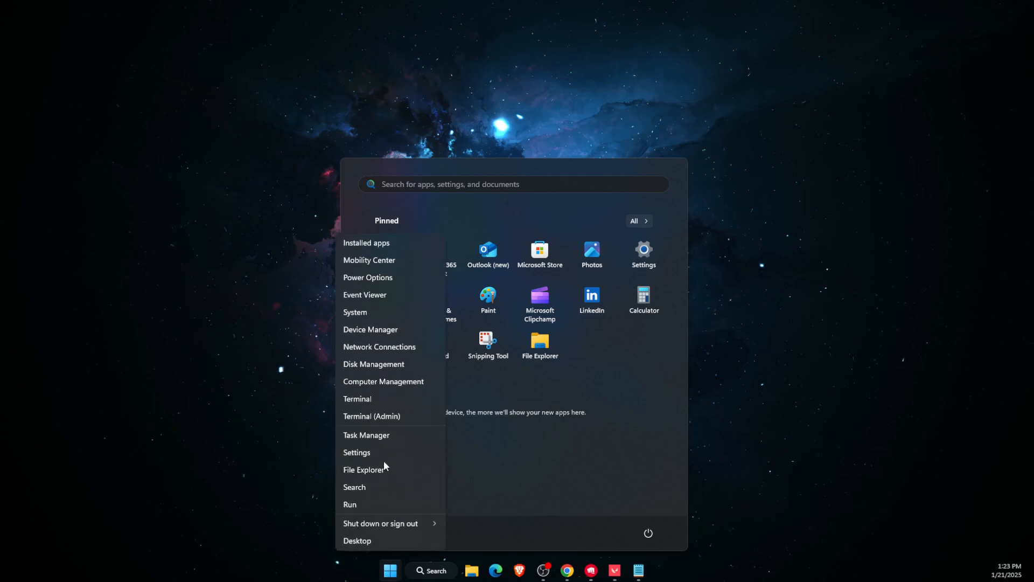
left_click(357, 540)
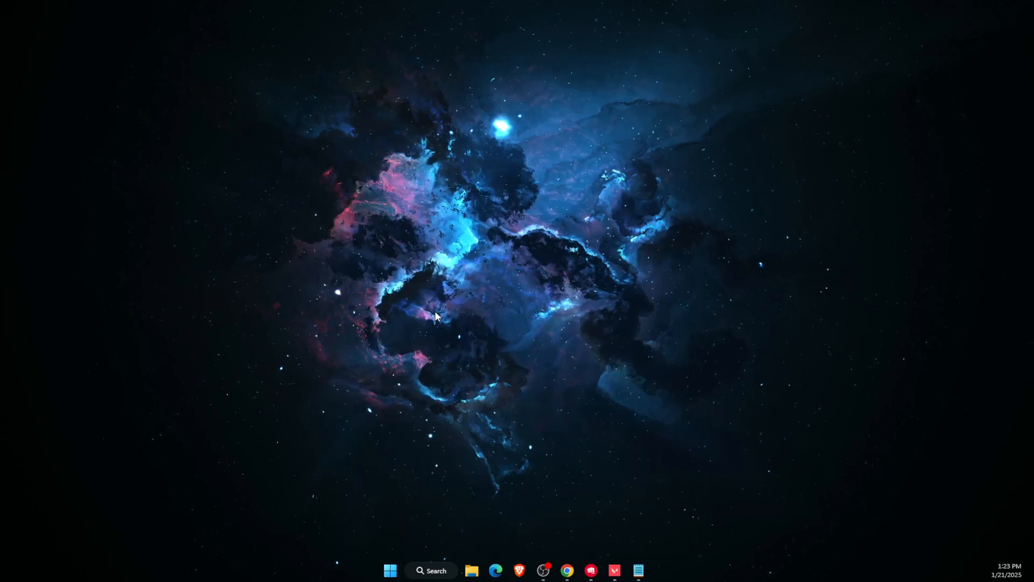
left_click(638, 570)
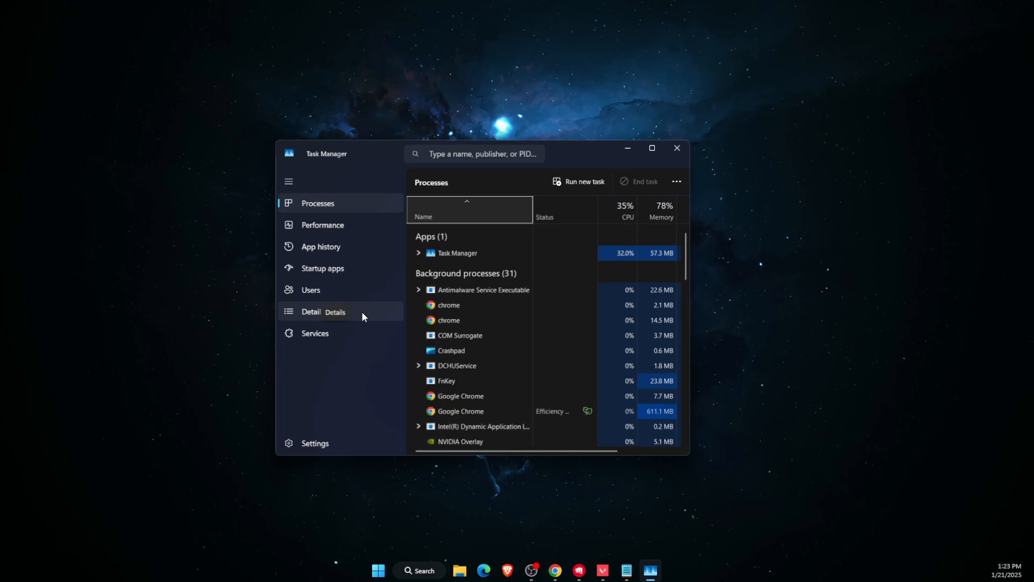
left_click(312, 312)
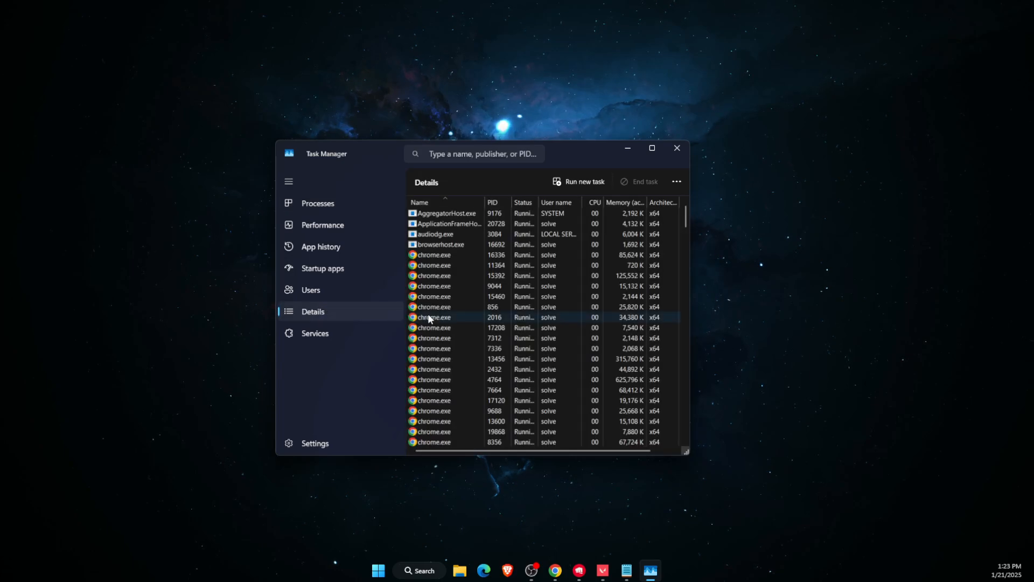
Select RiotClientServices.exe and bring up its priority actions, then close Task Manager
scroll("down", 3)
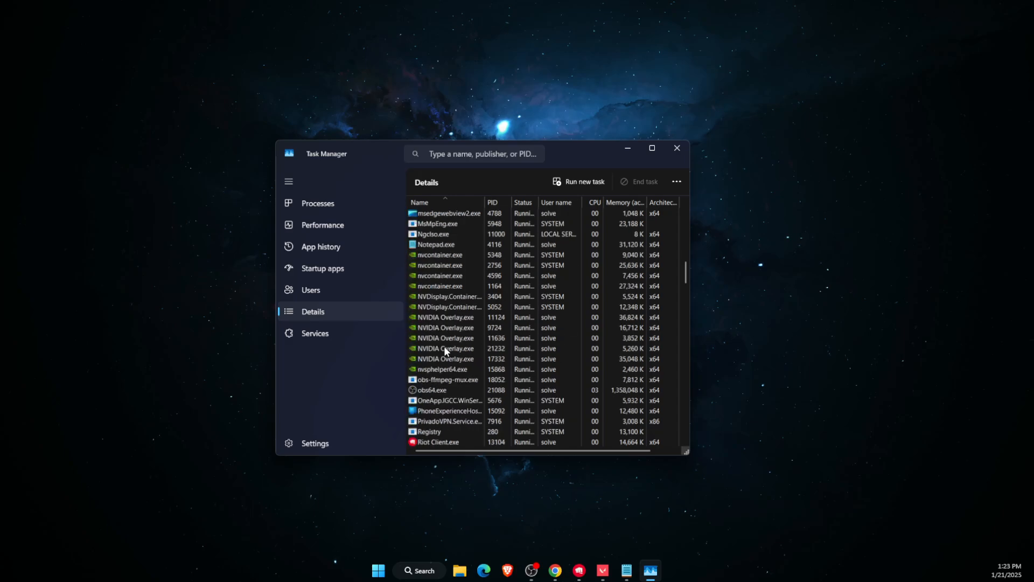
scroll("down", 3)
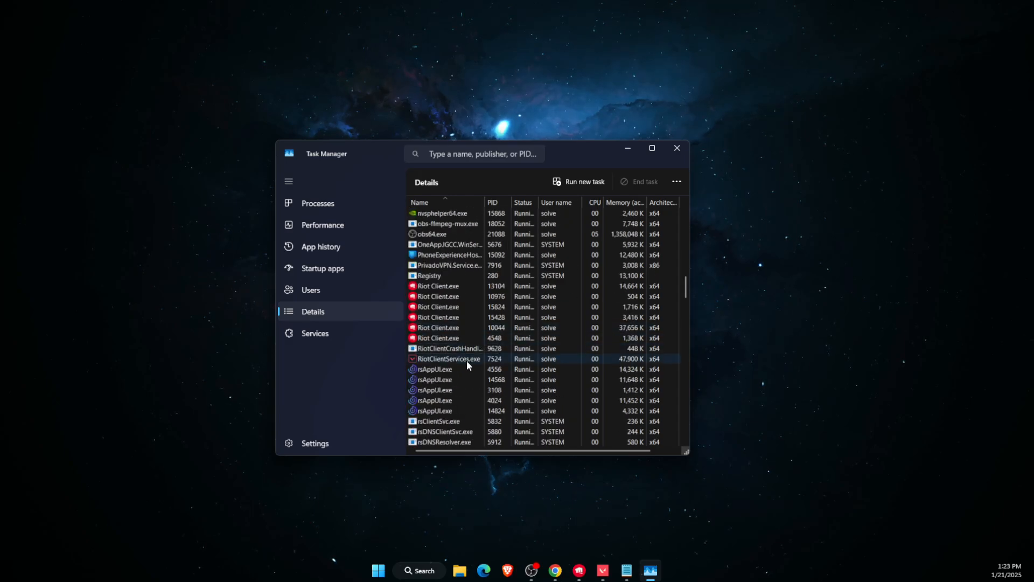
left_click(449, 358)
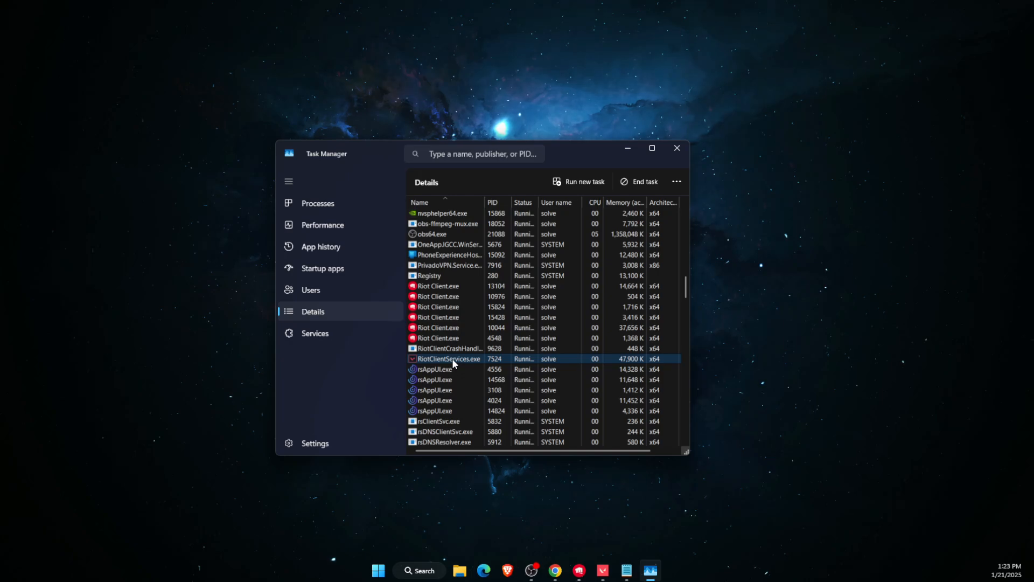
right_click(449, 359)
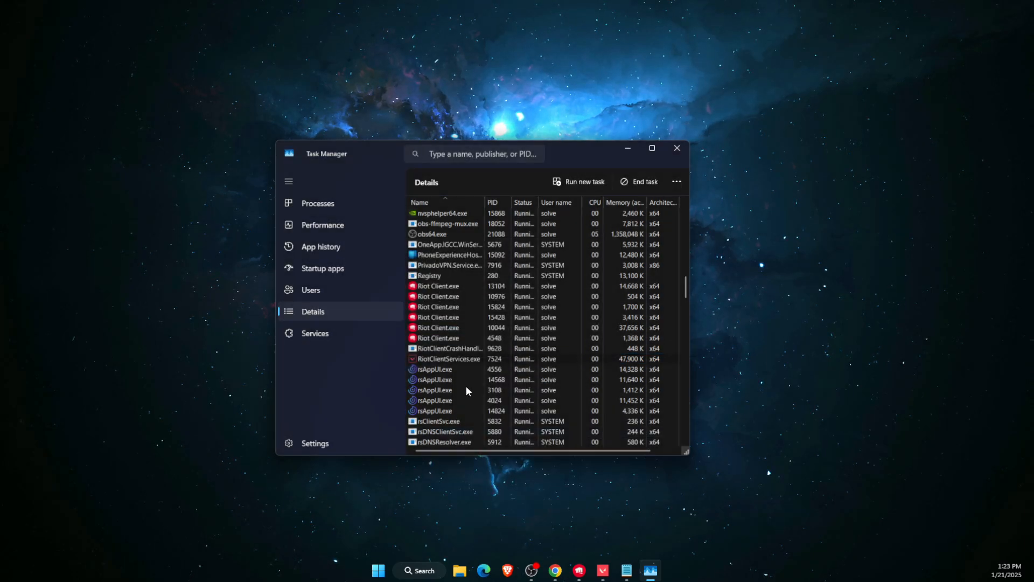
left_click(449, 358)
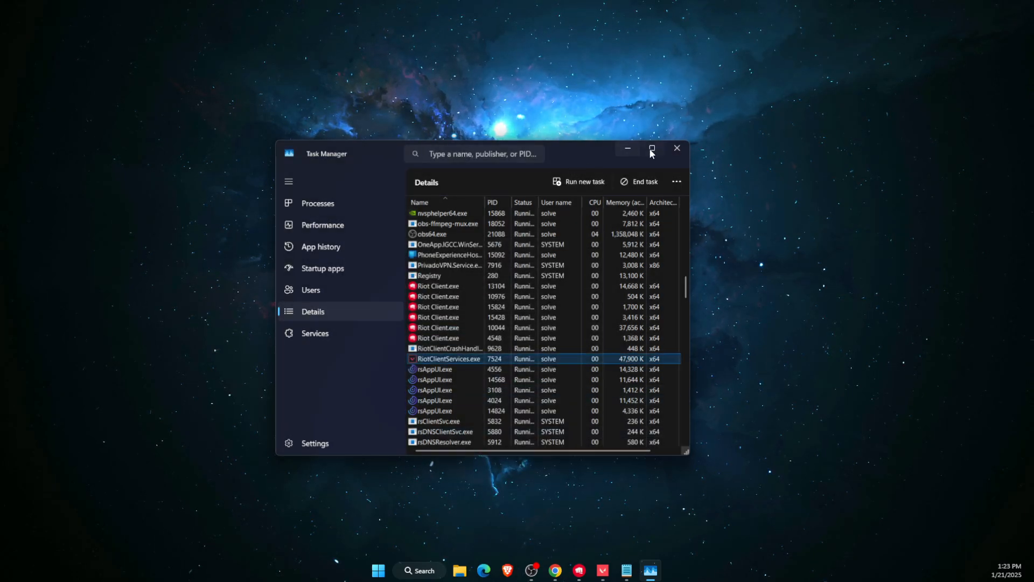
left_click(676, 149)
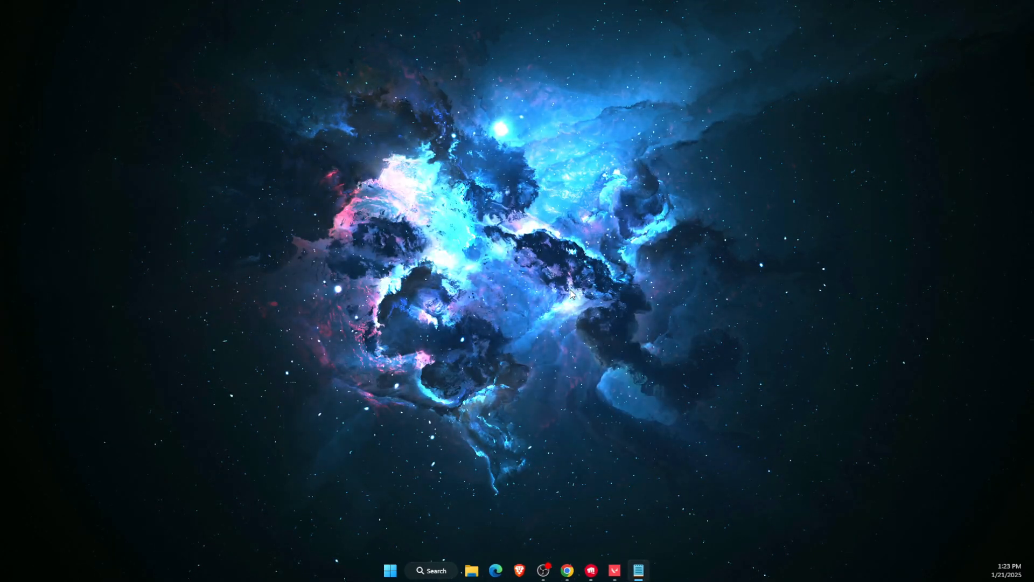